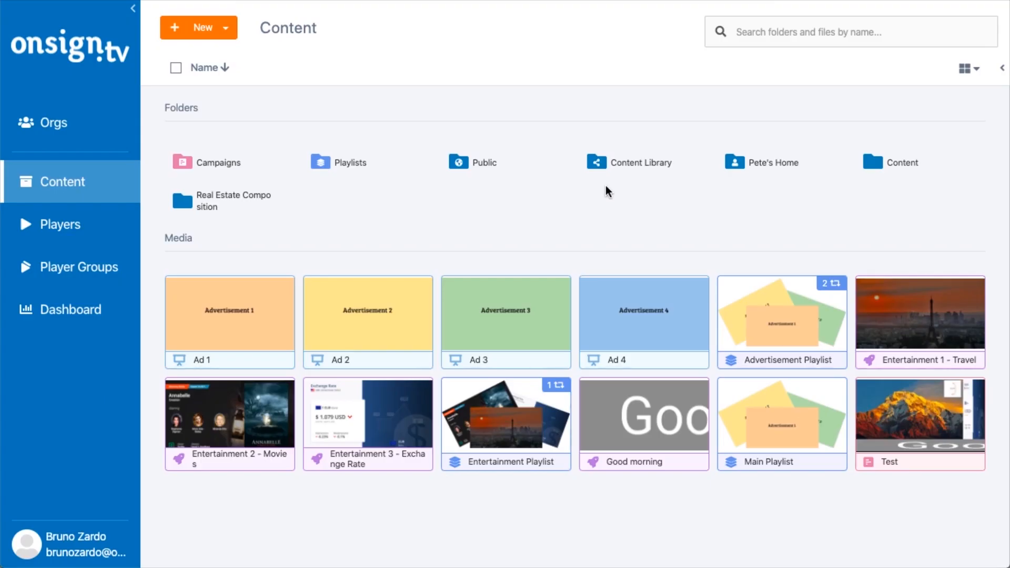
pyautogui.moveTo(324, 138)
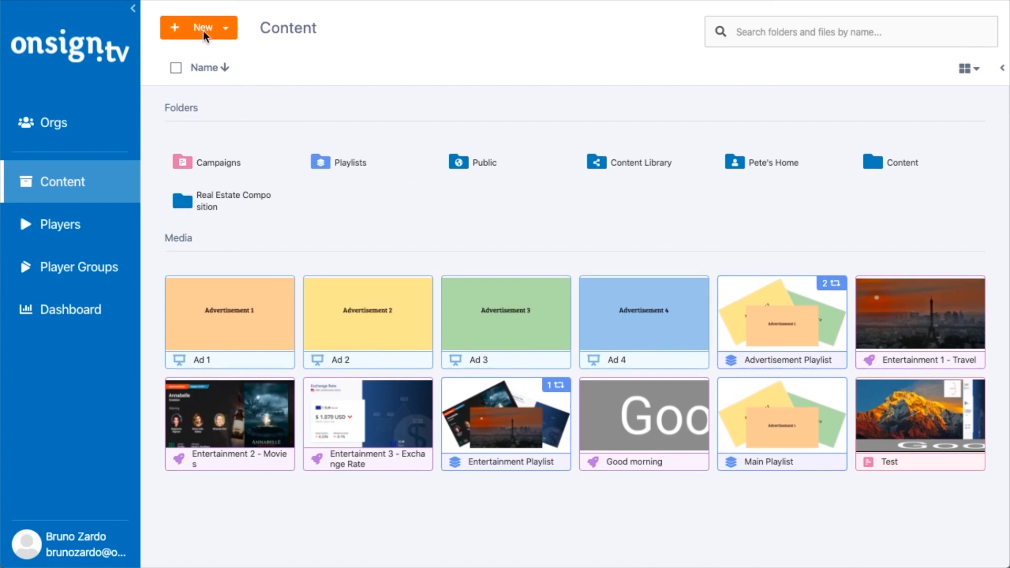
# Start a new campaign from the Content page via the New button.
pyautogui.click(204, 28)
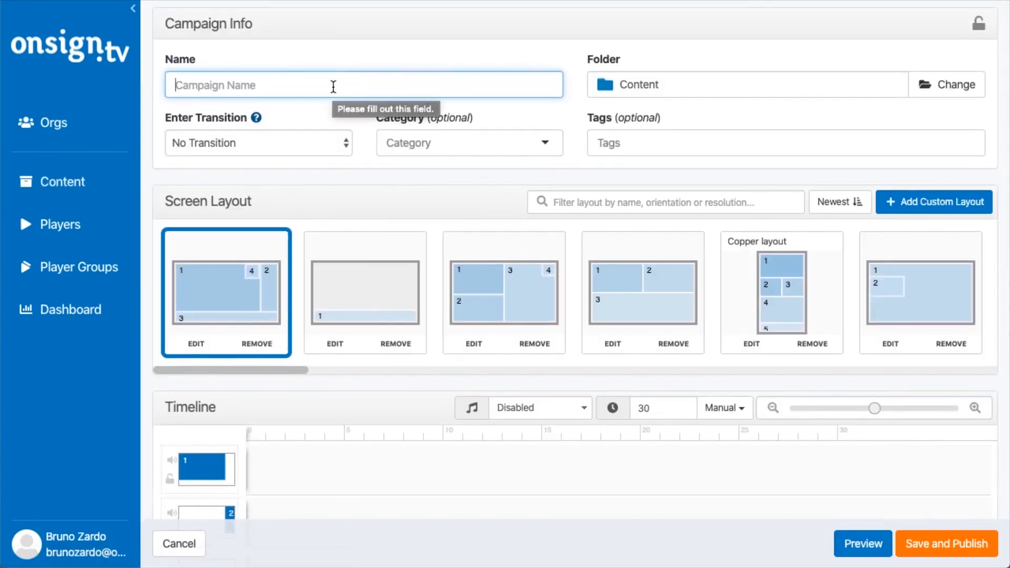
# Enter 'Video wall campaign' as the campaign name.
pyautogui.write('Video wall')
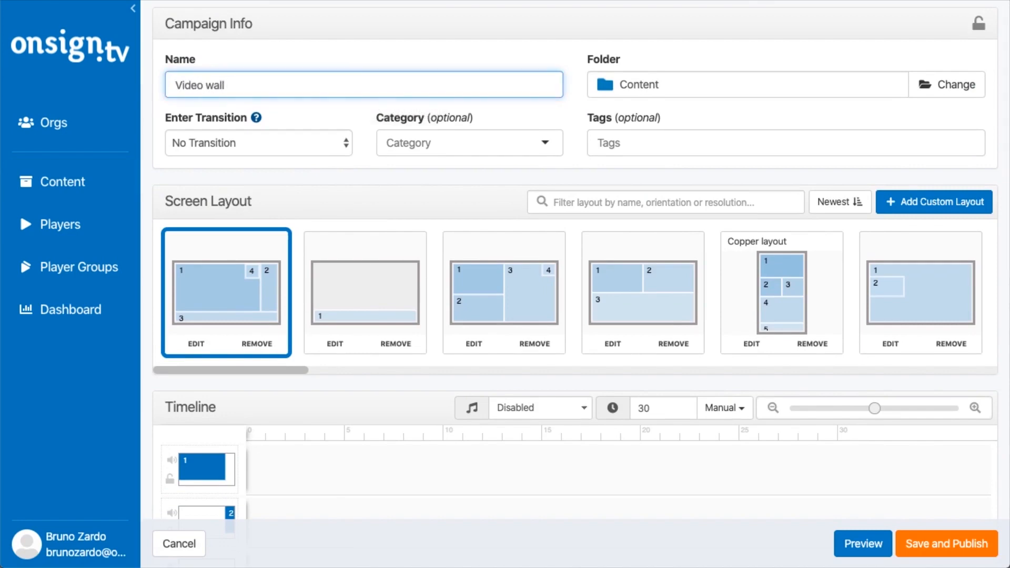
pyautogui.write('campaign')
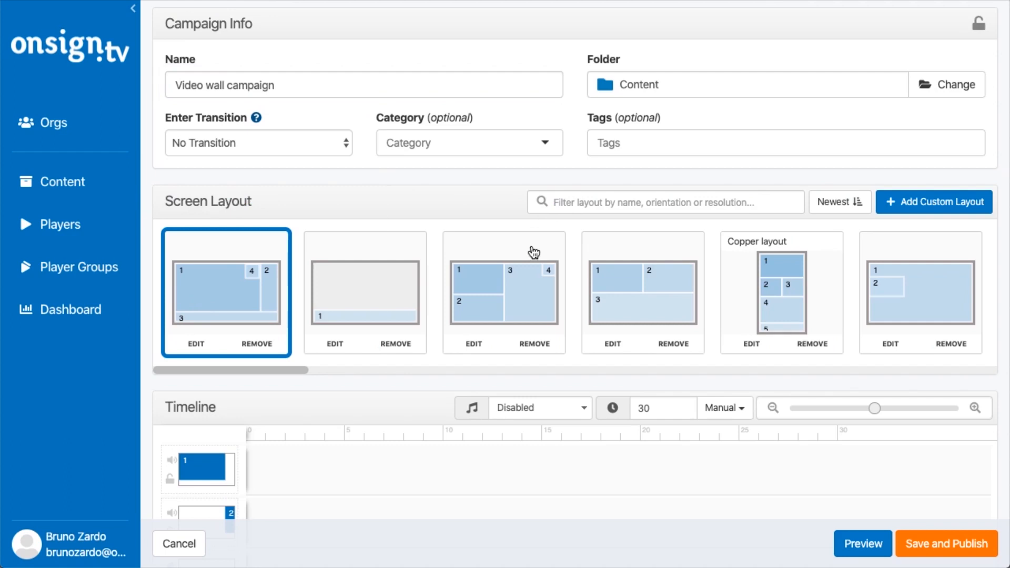
pyautogui.moveTo(454, 242)
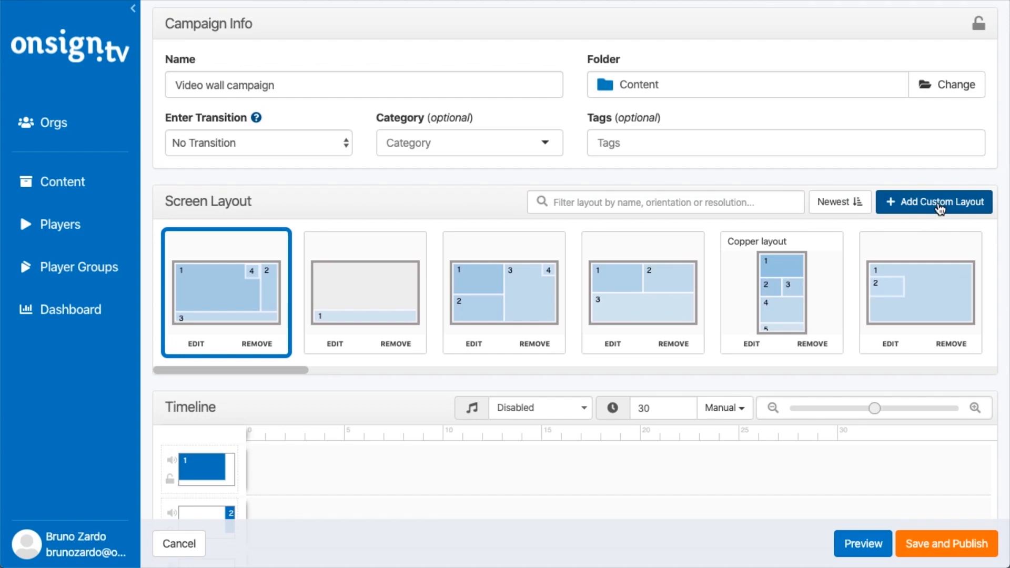
# Start adding a custom screen layout for the campaign.
pyautogui.click(934, 202)
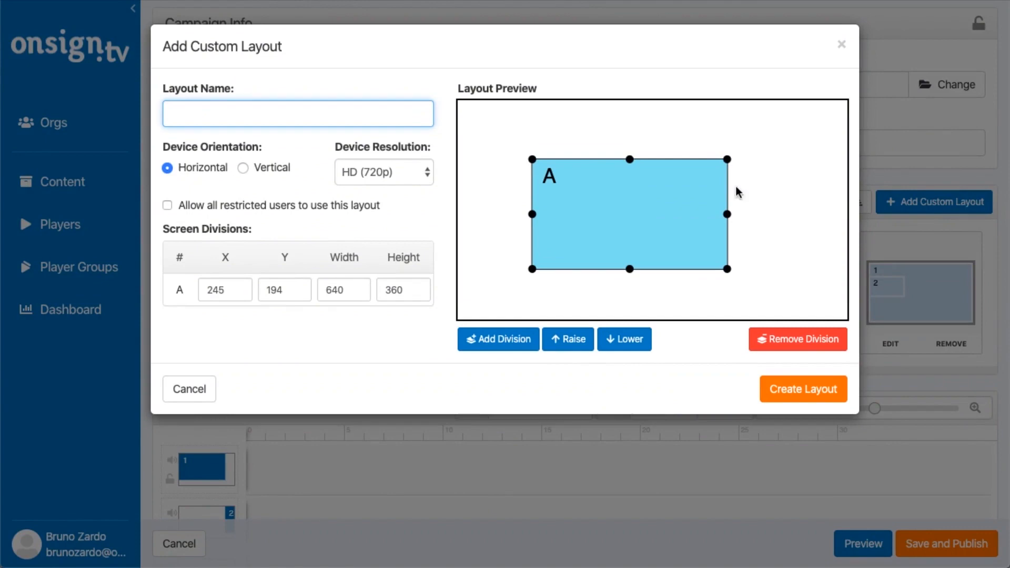
pyautogui.moveTo(245, 169)
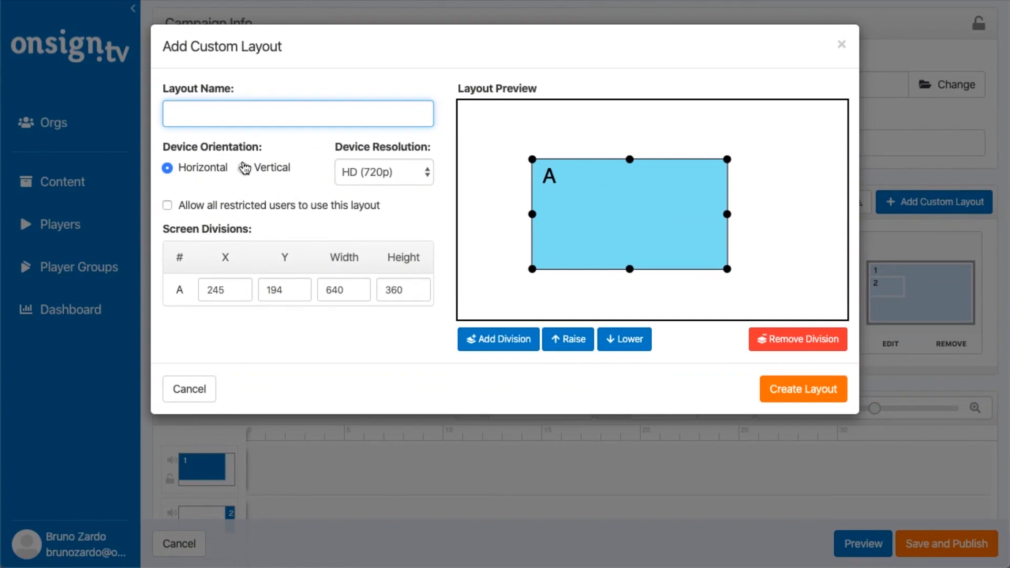
pyautogui.moveTo(244, 166)
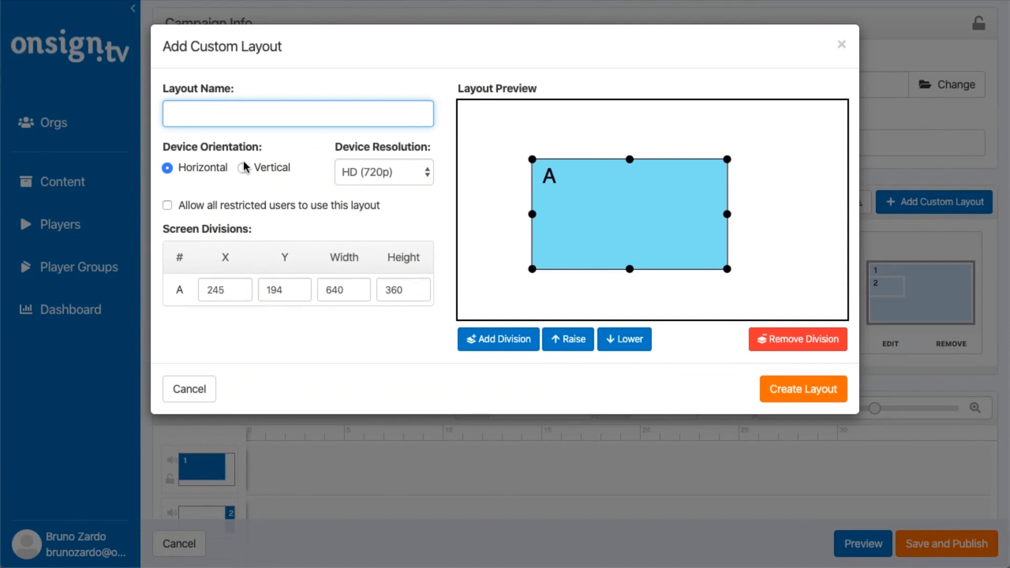
pyautogui.moveTo(443, 157)
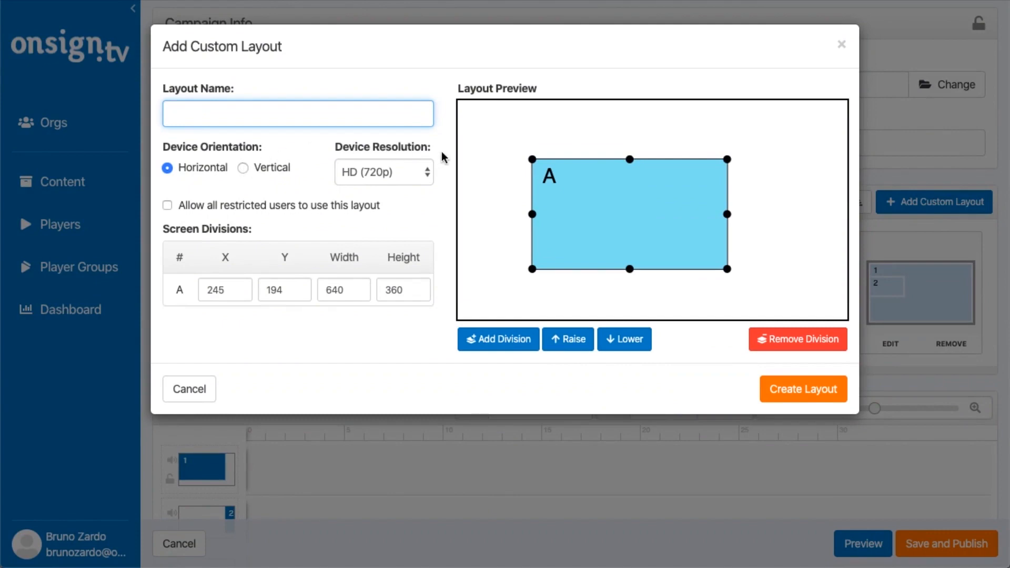
pyautogui.moveTo(254, 246)
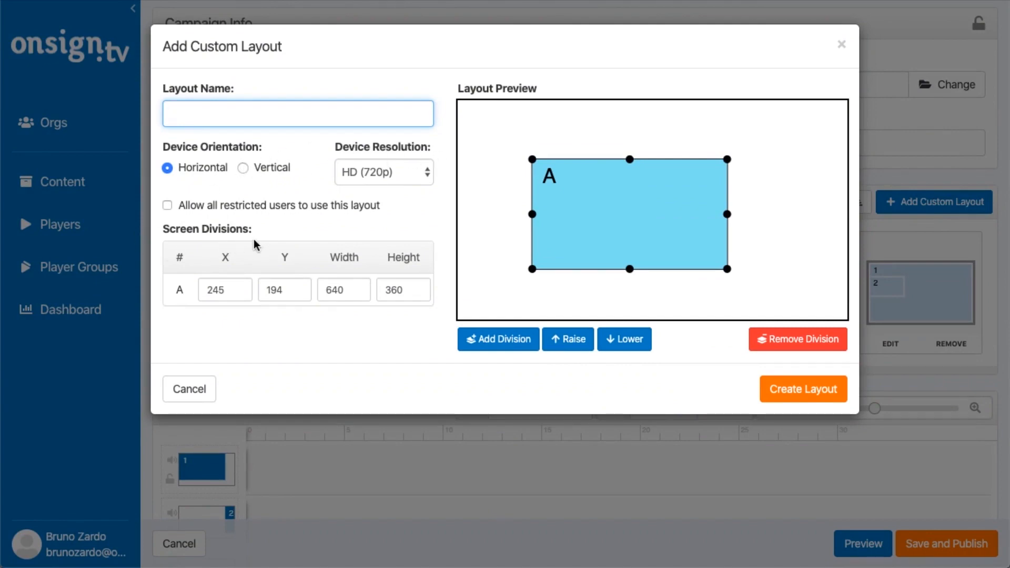
pyautogui.moveTo(244, 253)
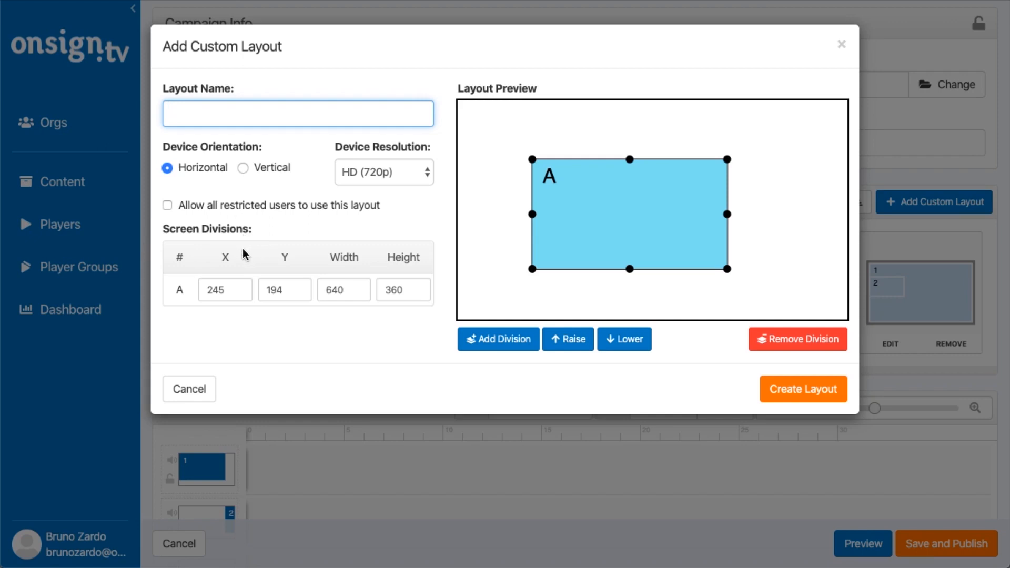
pyautogui.moveTo(304, 232)
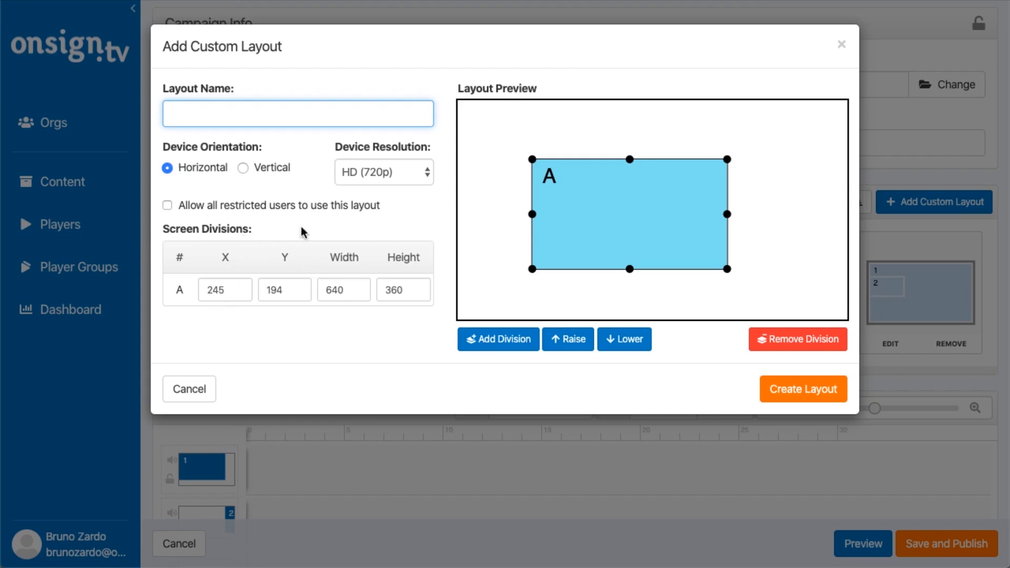
pyautogui.moveTo(282, 245)
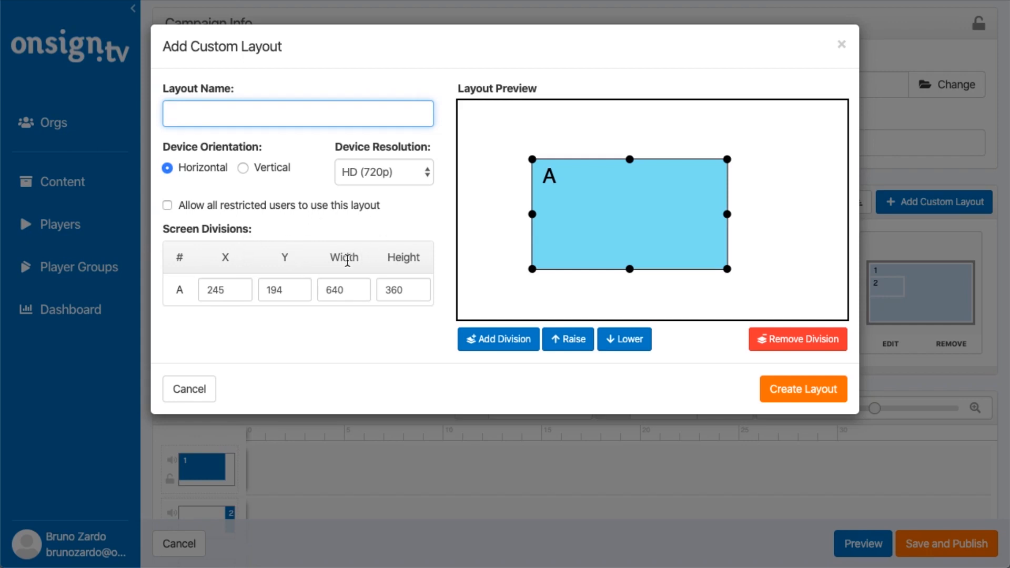
pyautogui.moveTo(756, 224)
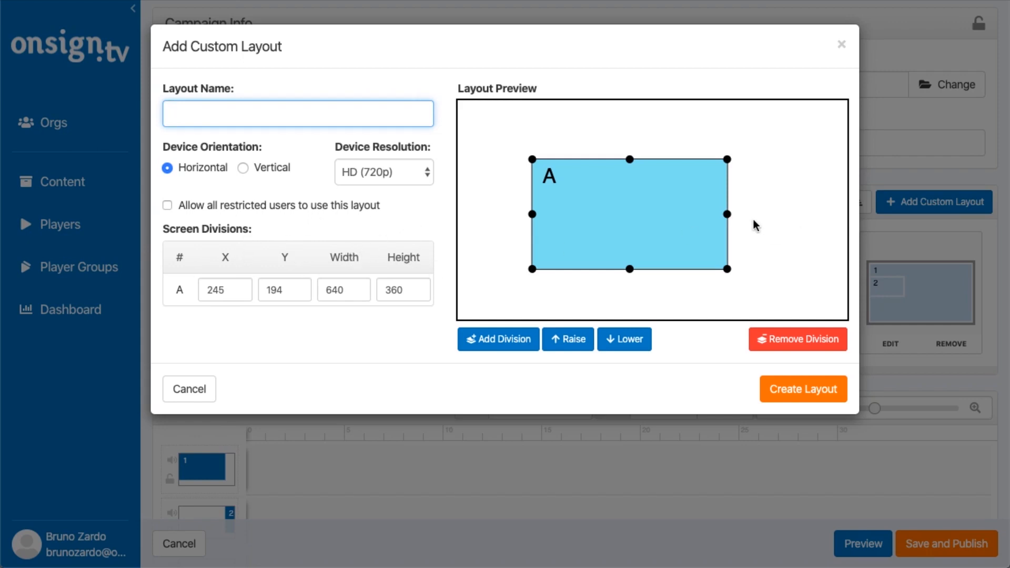
pyautogui.moveTo(415, 164)
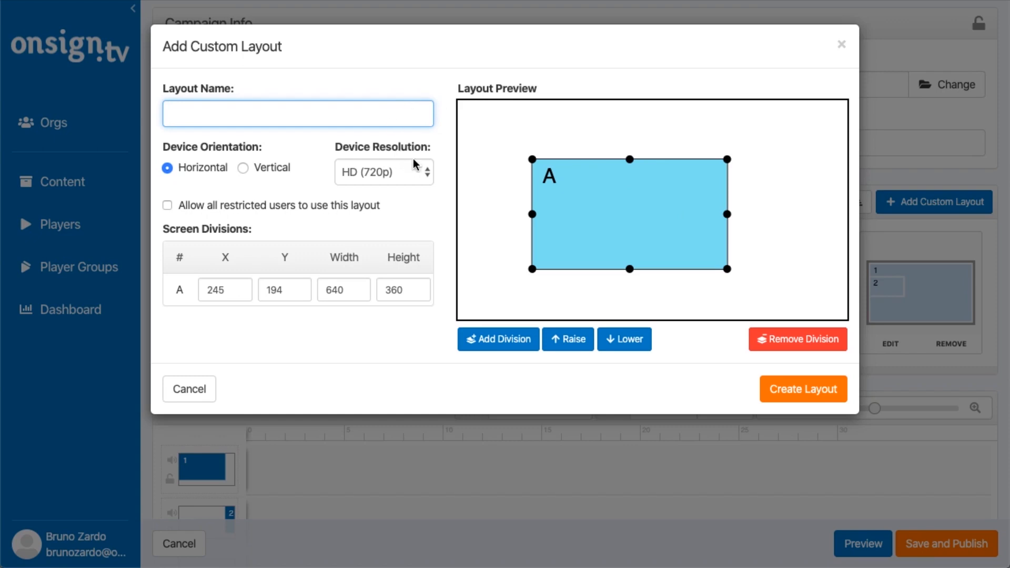
pyautogui.moveTo(417, 180)
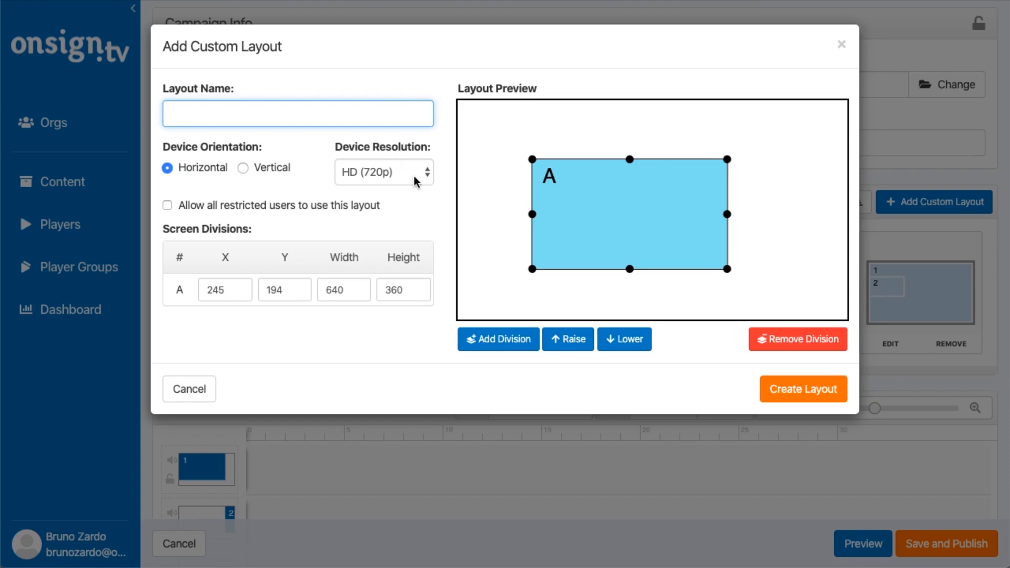
pyautogui.moveTo(406, 179)
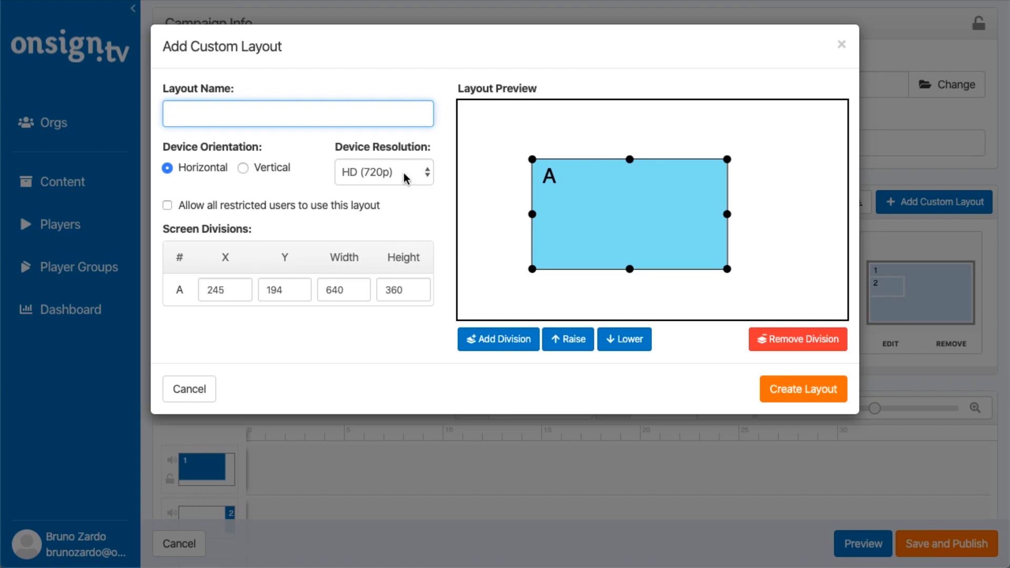
# Choose Custom as the device resolution, giving 1280 × 720 dimensions.
pyautogui.click(383, 173)
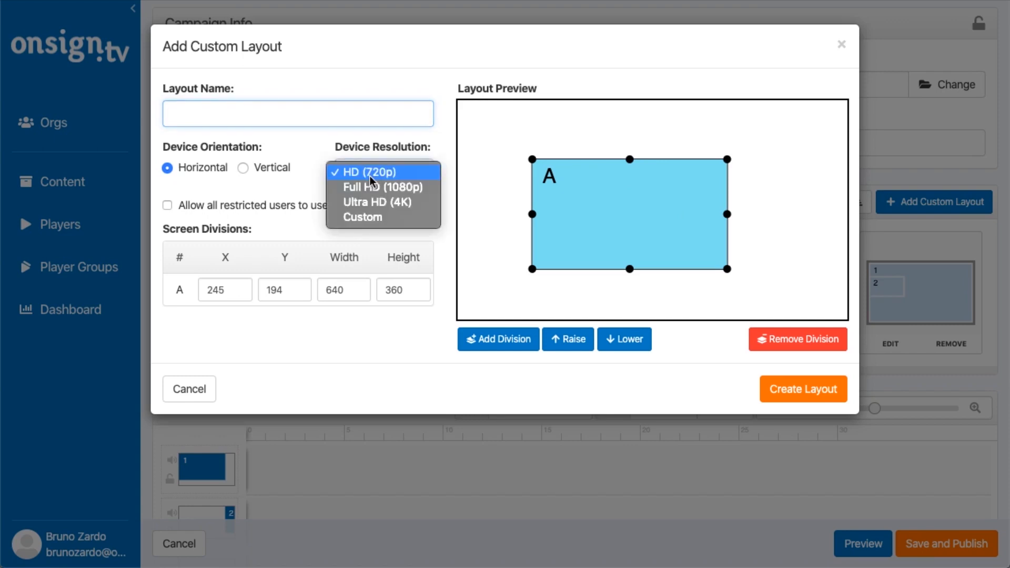
pyautogui.moveTo(370, 219)
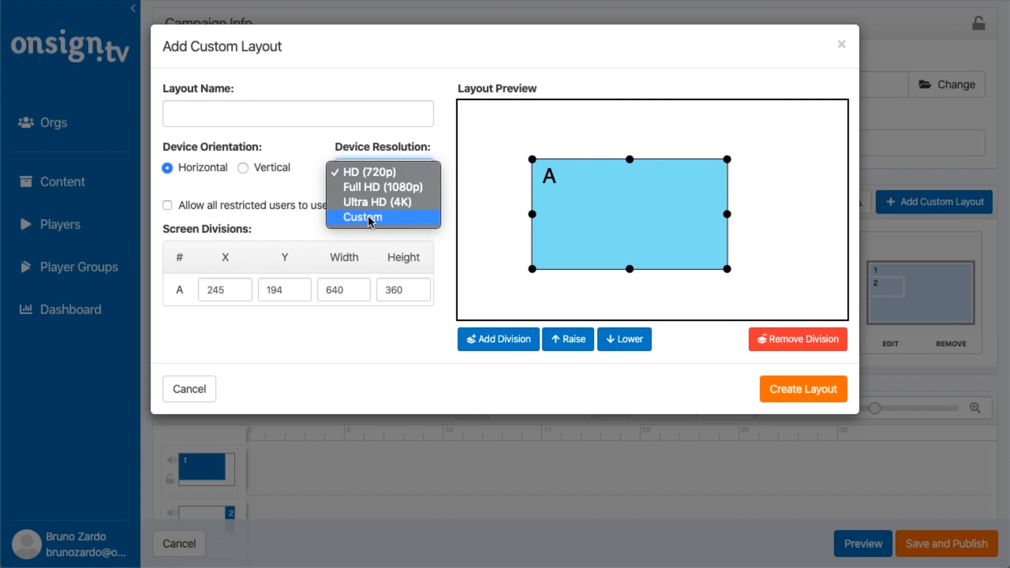
pyautogui.click(362, 217)
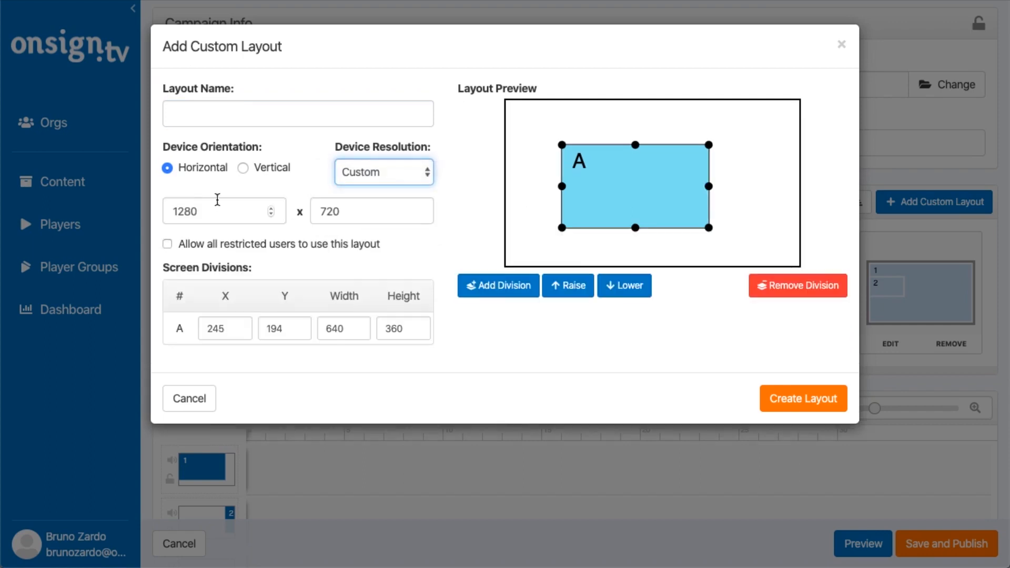
pyautogui.moveTo(317, 198)
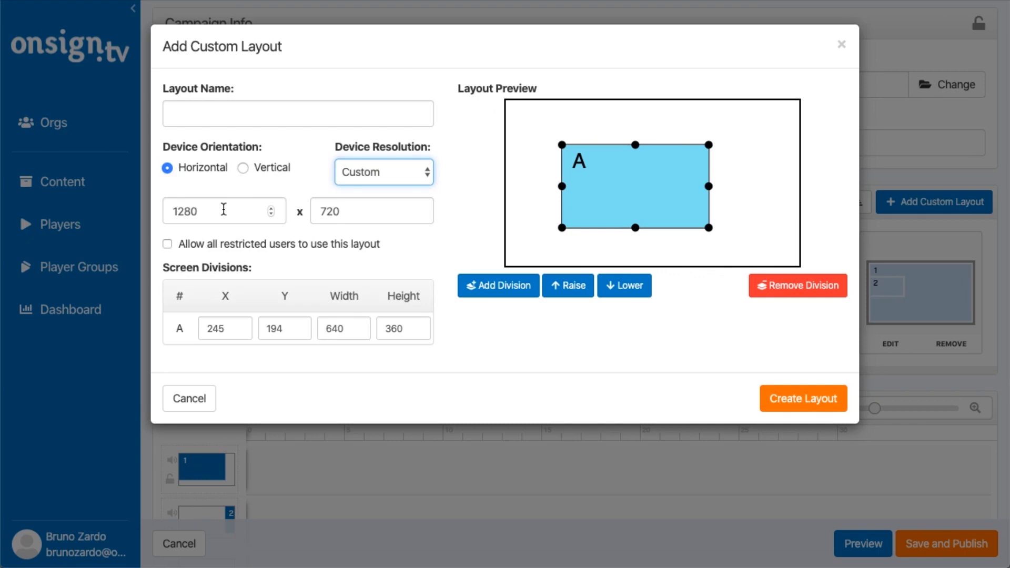
pyautogui.moveTo(504, 190)
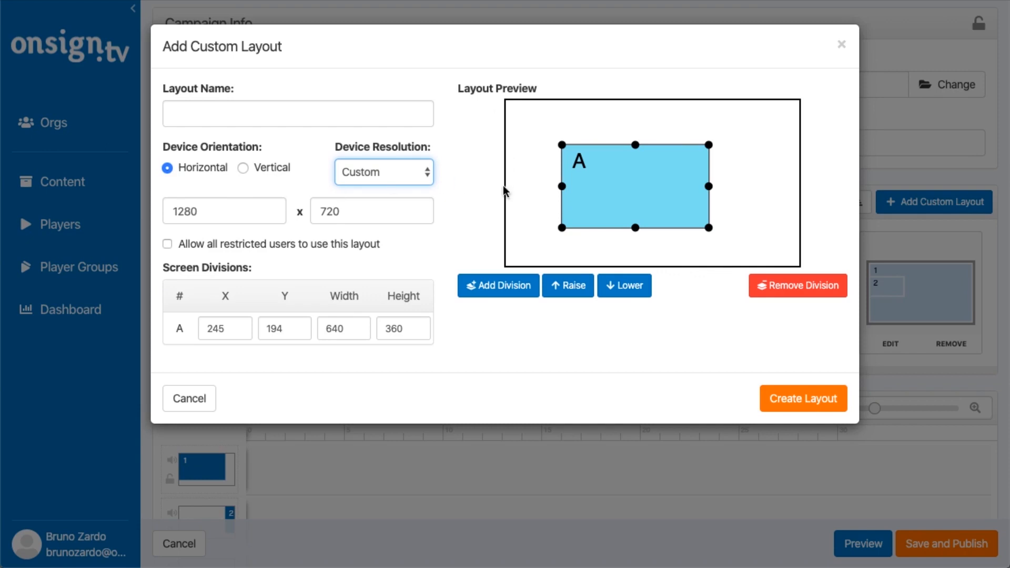
pyautogui.moveTo(563, 117)
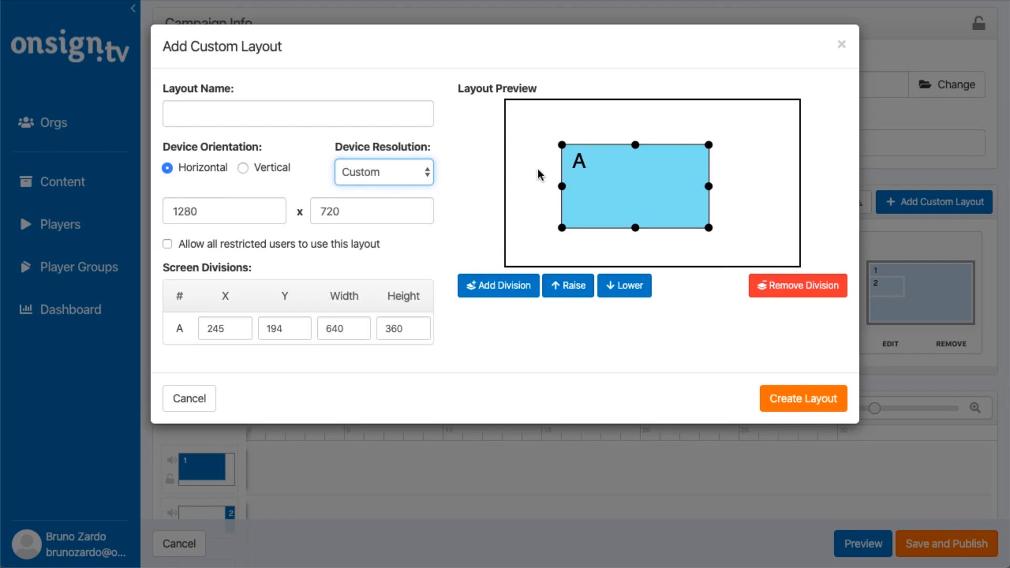
pyautogui.moveTo(514, 76)
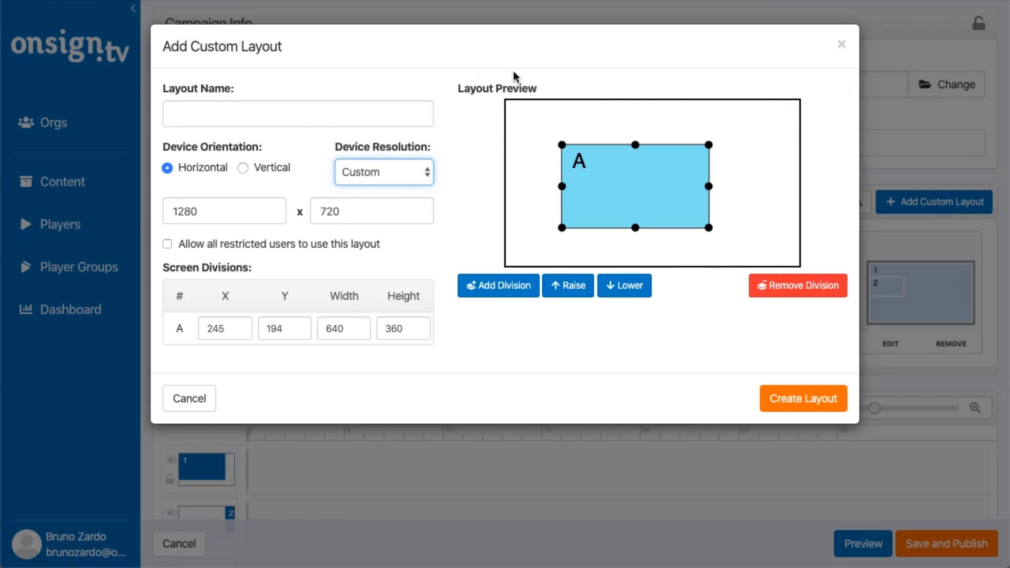
pyautogui.moveTo(380, 215)
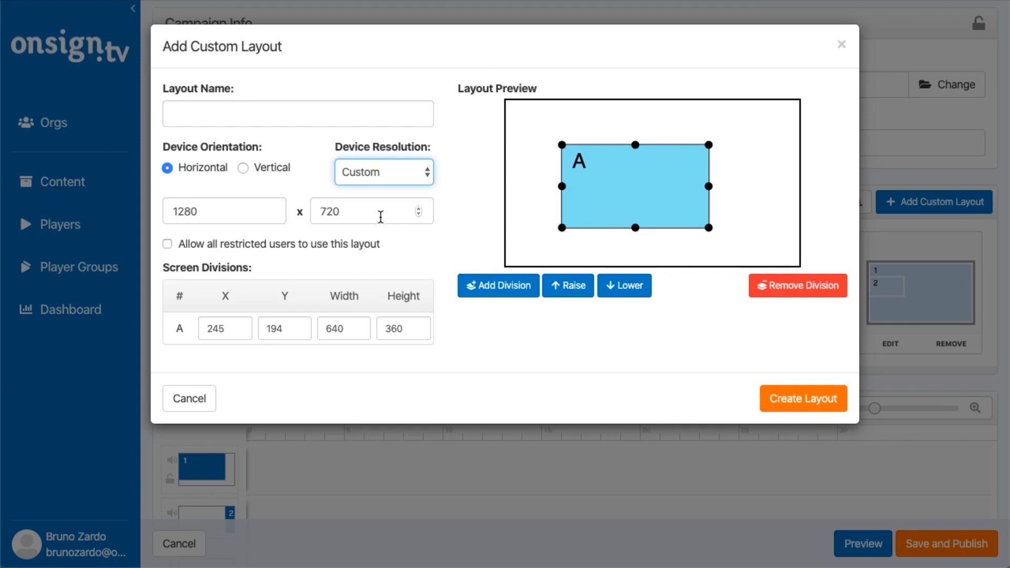
pyautogui.moveTo(286, 197)
pyautogui.write('1288')
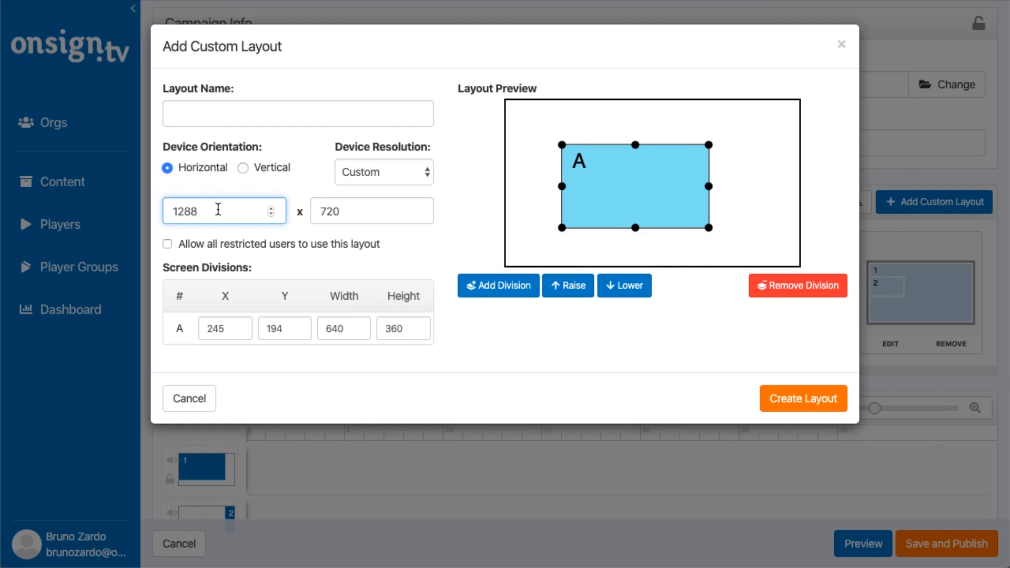
# Set the custom layout width to 2560, keeping height 720.
pyautogui.doubleClick(205, 210)
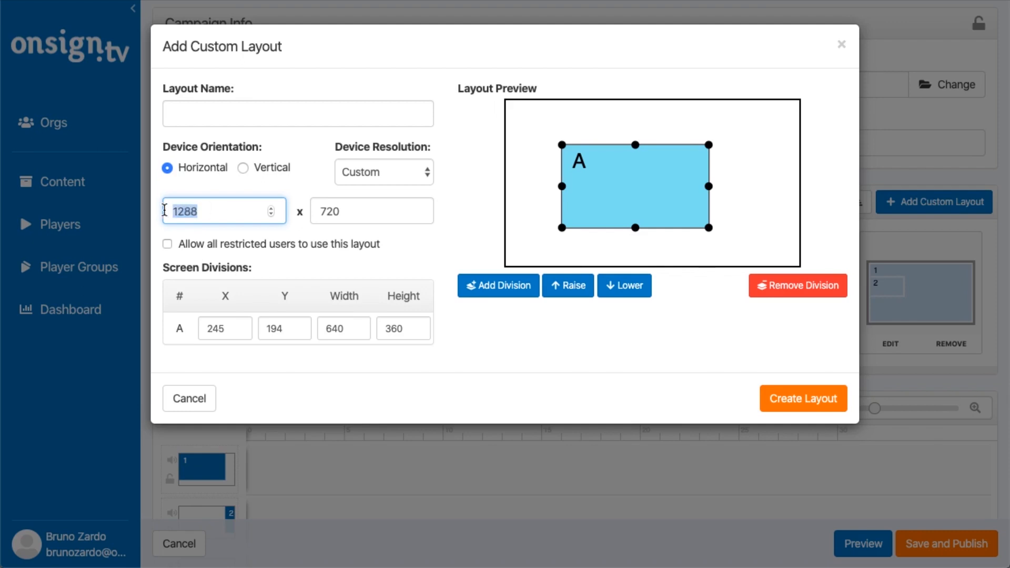
pyautogui.write('2')
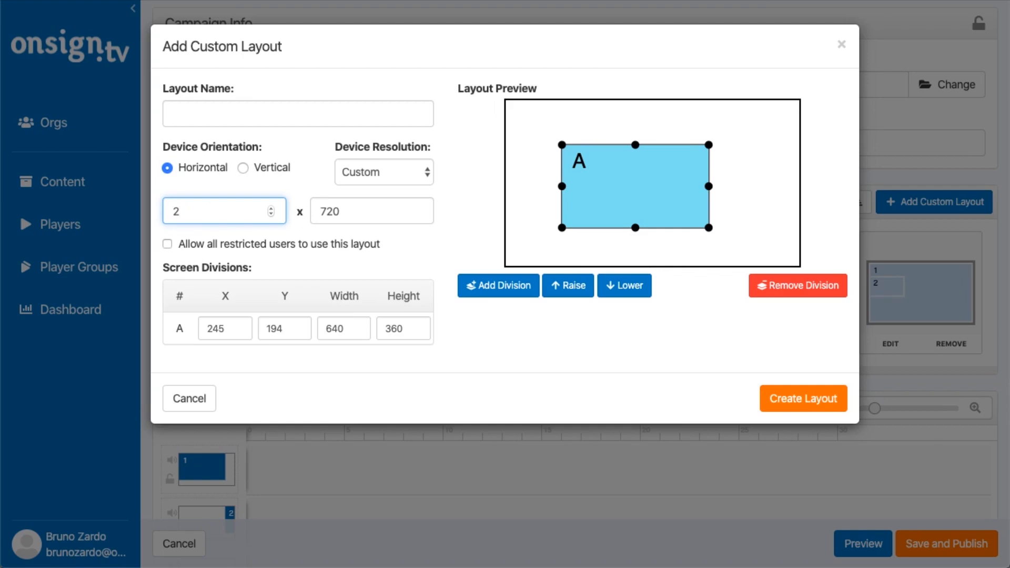
pyautogui.write('560')
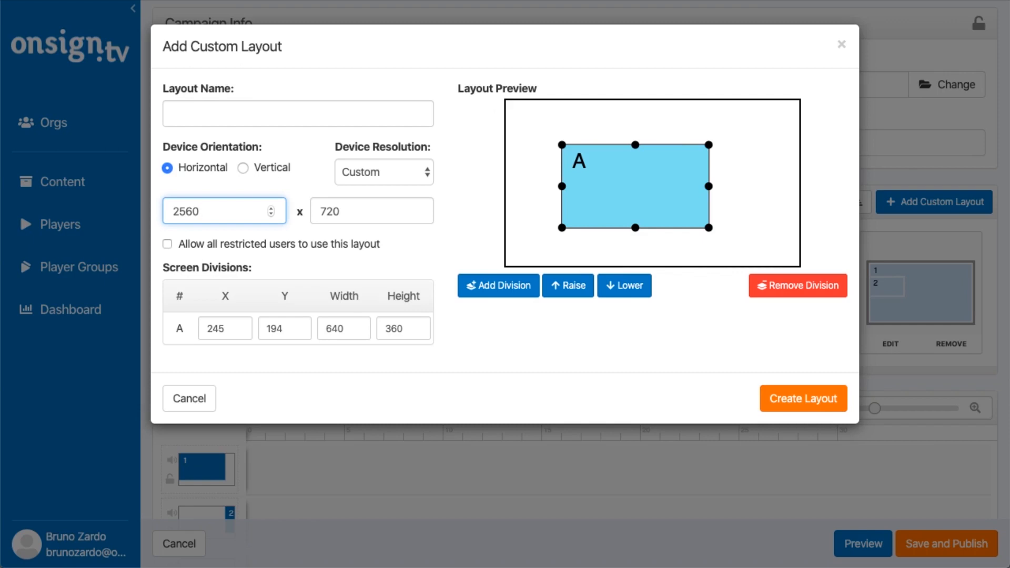
pyautogui.moveTo(608, 307)
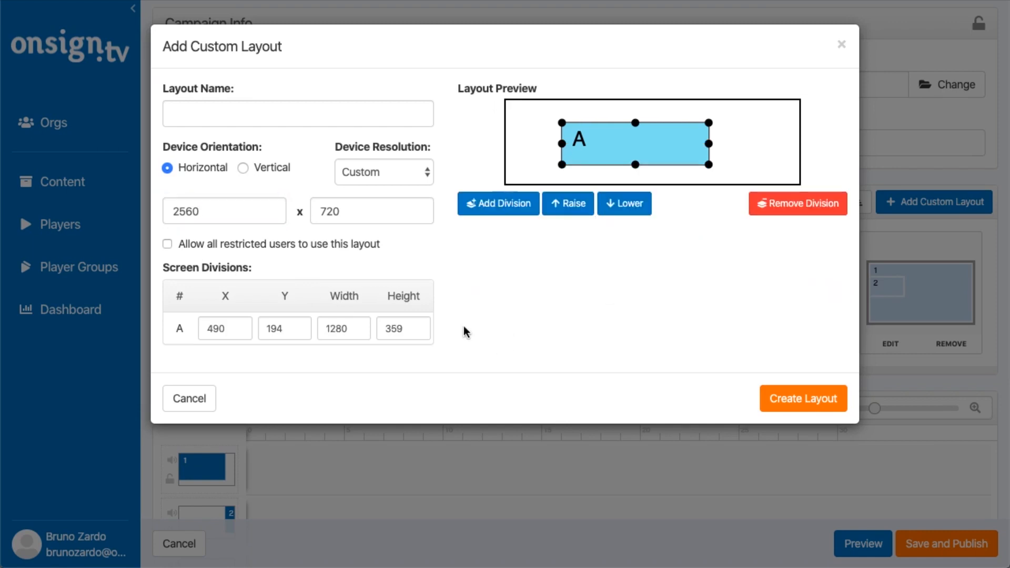
pyautogui.moveTo(656, 154)
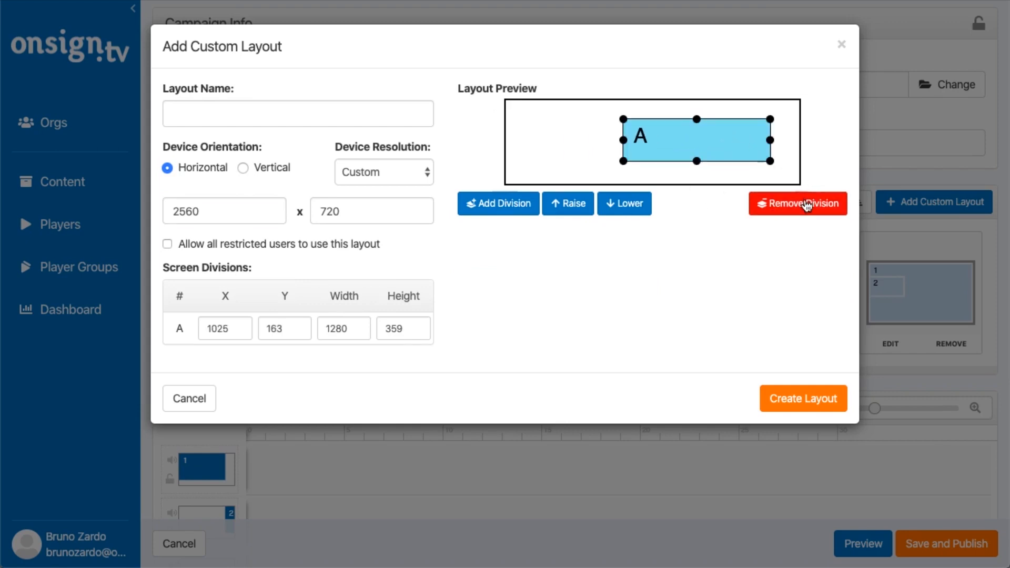
# Delete division A and add divisions B and C side by side, each 1280 × 720.
pyautogui.click(798, 203)
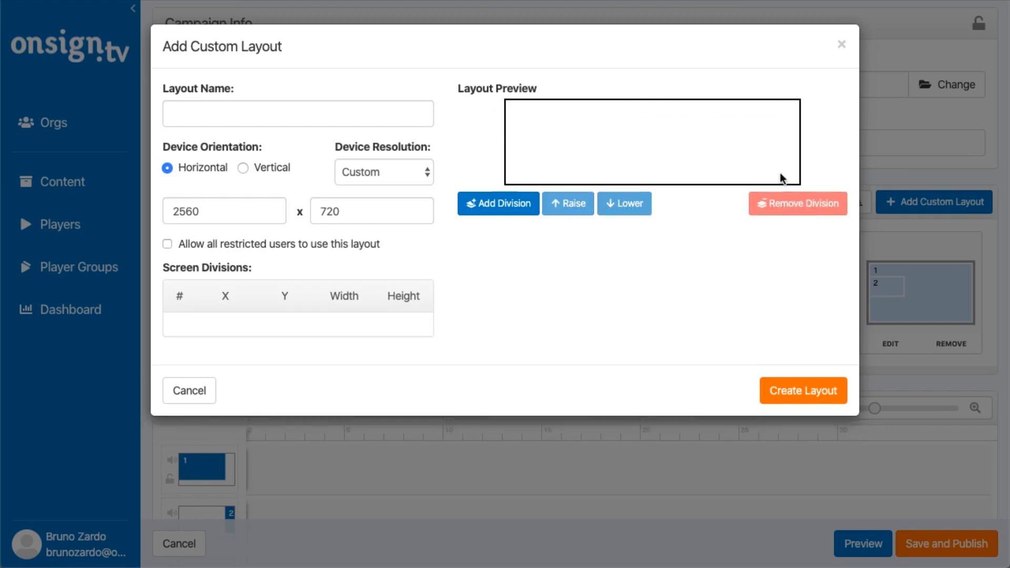
pyautogui.click(498, 205)
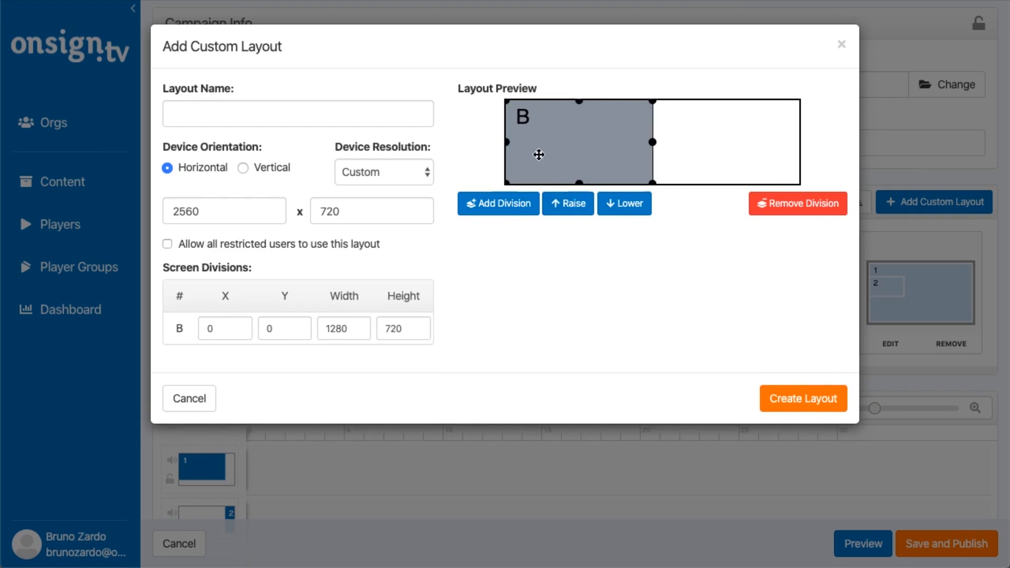
pyautogui.moveTo(556, 158)
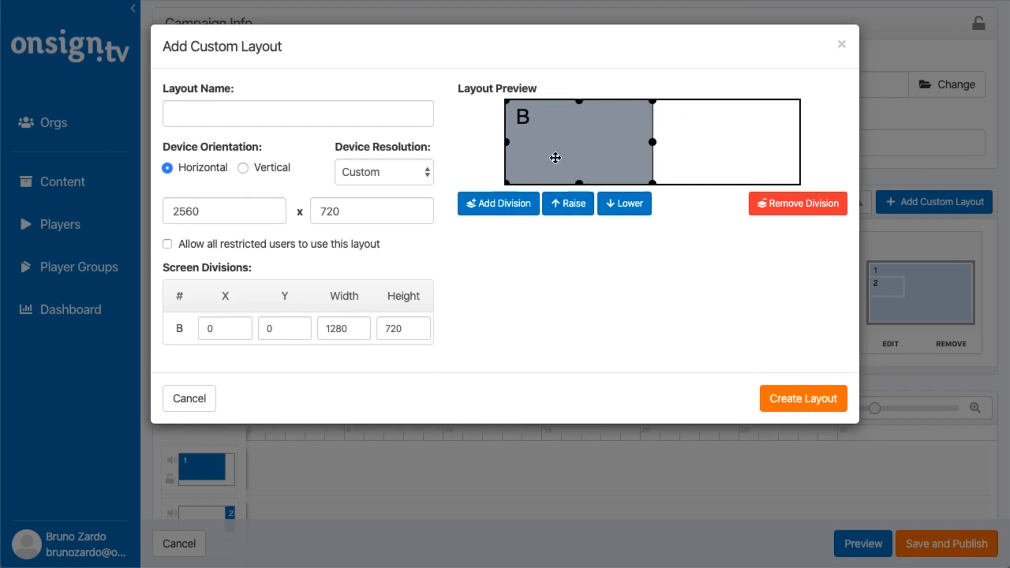
pyautogui.moveTo(540, 161)
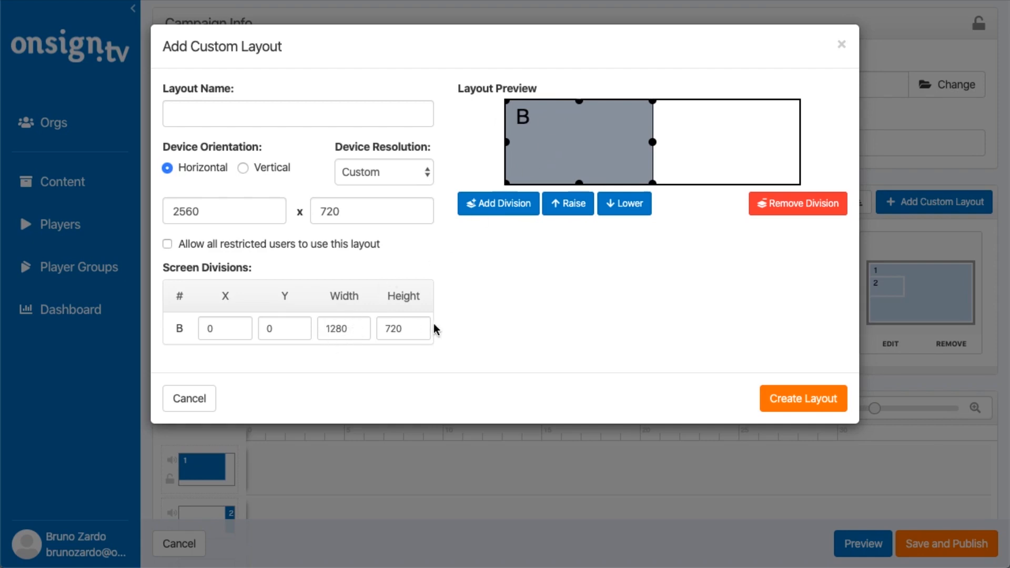
pyautogui.click(398, 328)
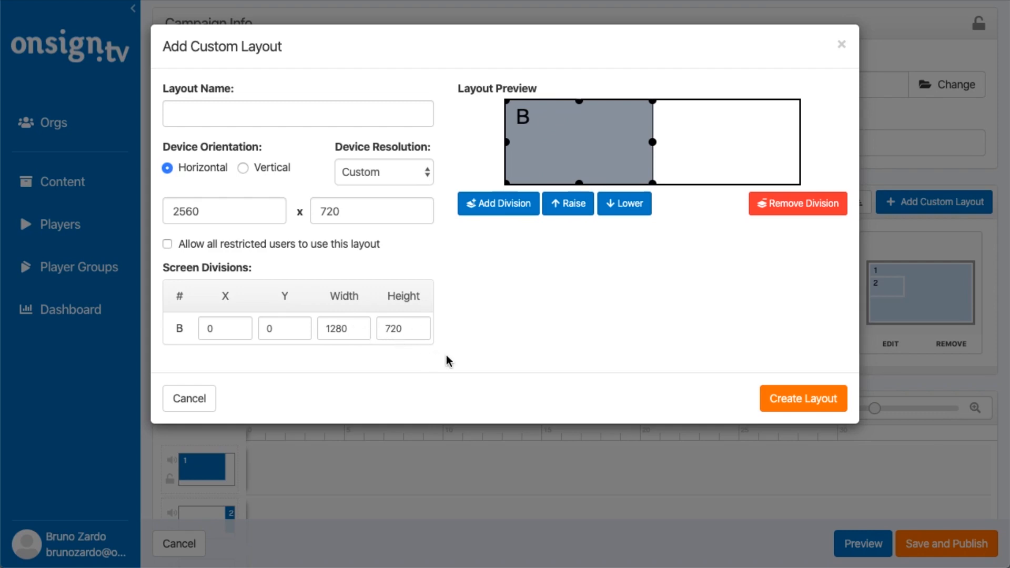
pyautogui.moveTo(625, 227)
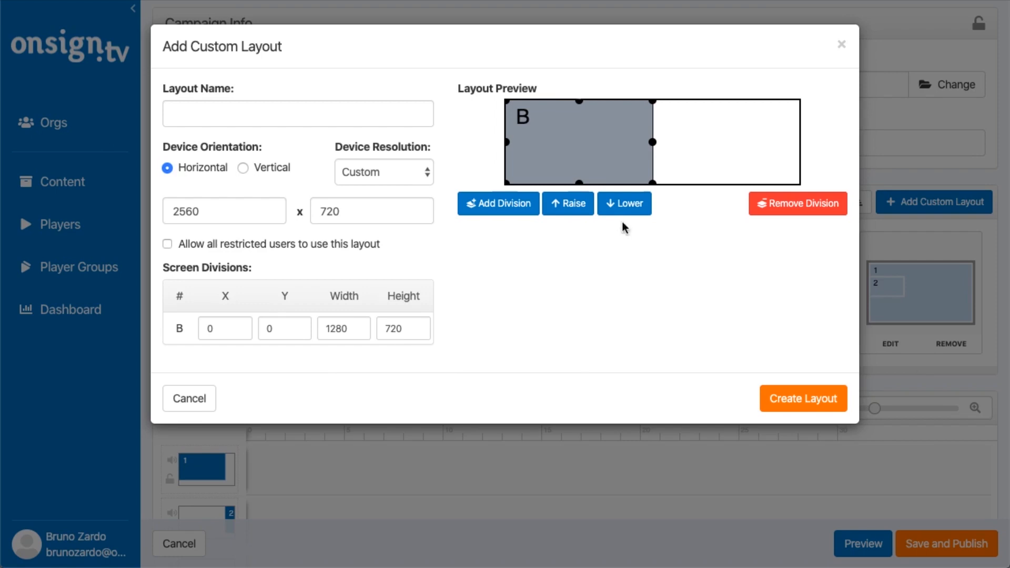
pyautogui.click(498, 204)
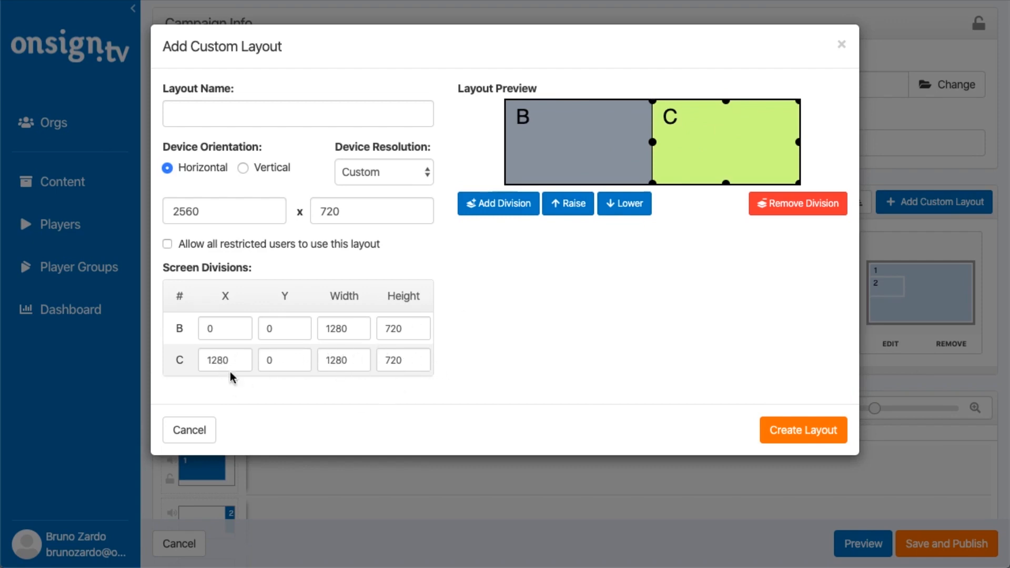
pyautogui.moveTo(654, 105)
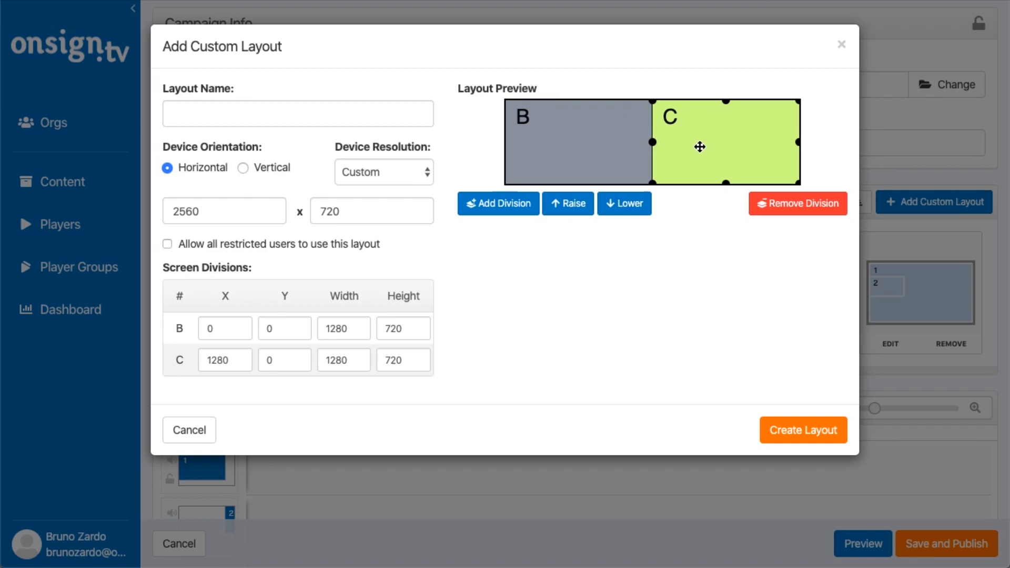
pyautogui.moveTo(674, 195)
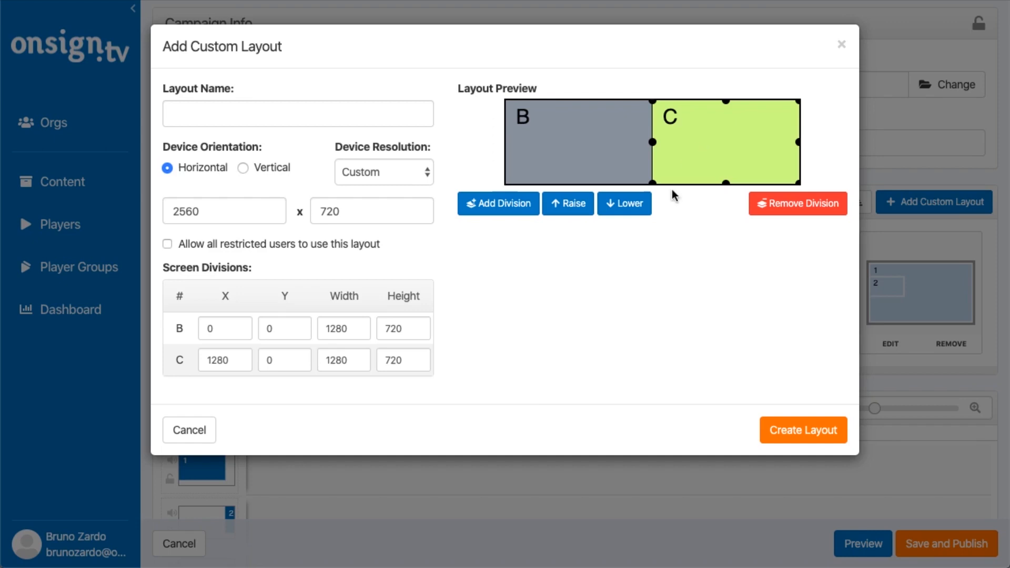
# Delete division C and stretch division B across the full 2560 width.
pyautogui.click(798, 204)
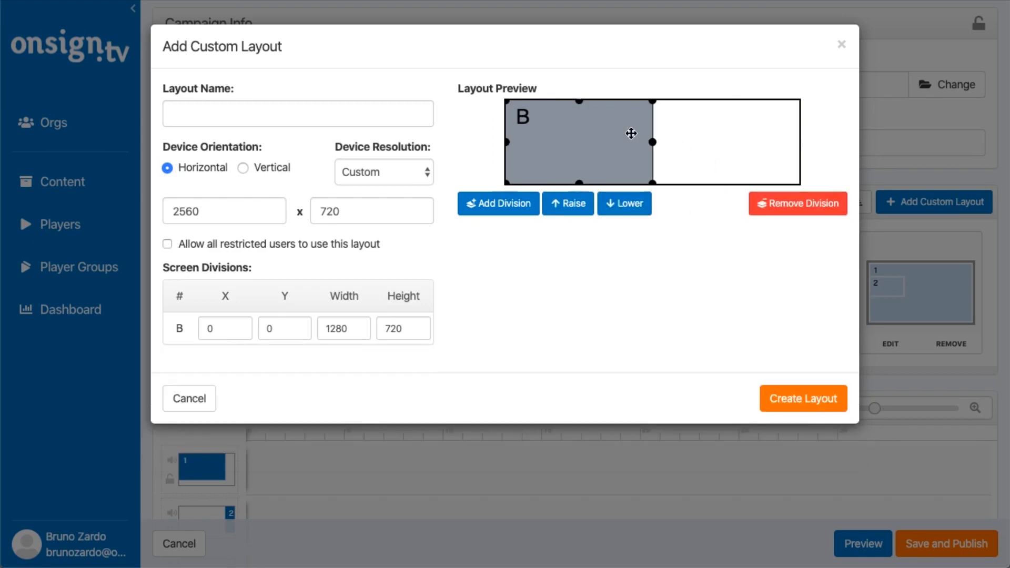
pyautogui.moveTo(652, 141); pyautogui.dragTo(798, 141)
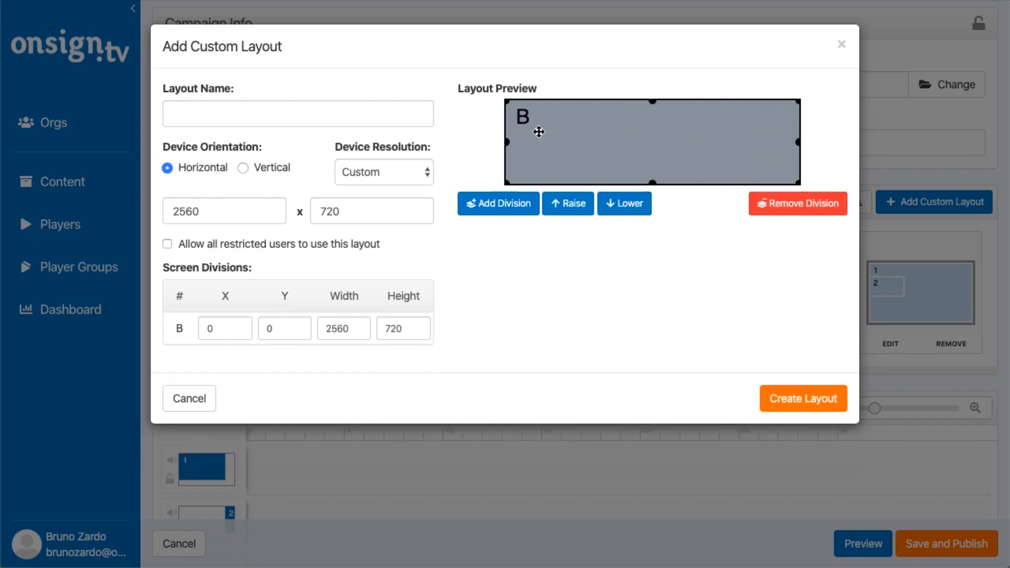
pyautogui.moveTo(543, 137)
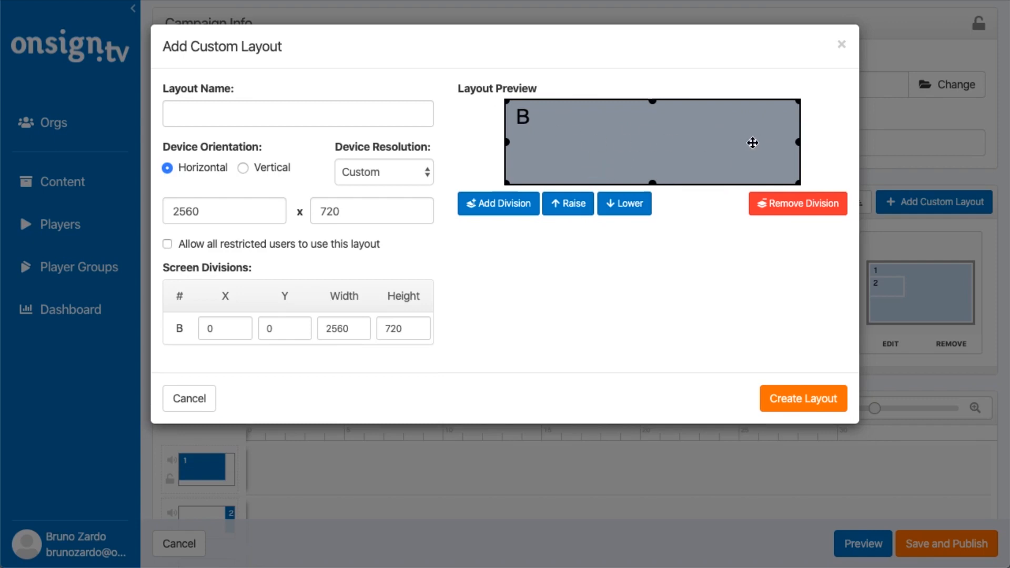
pyautogui.moveTo(758, 164)
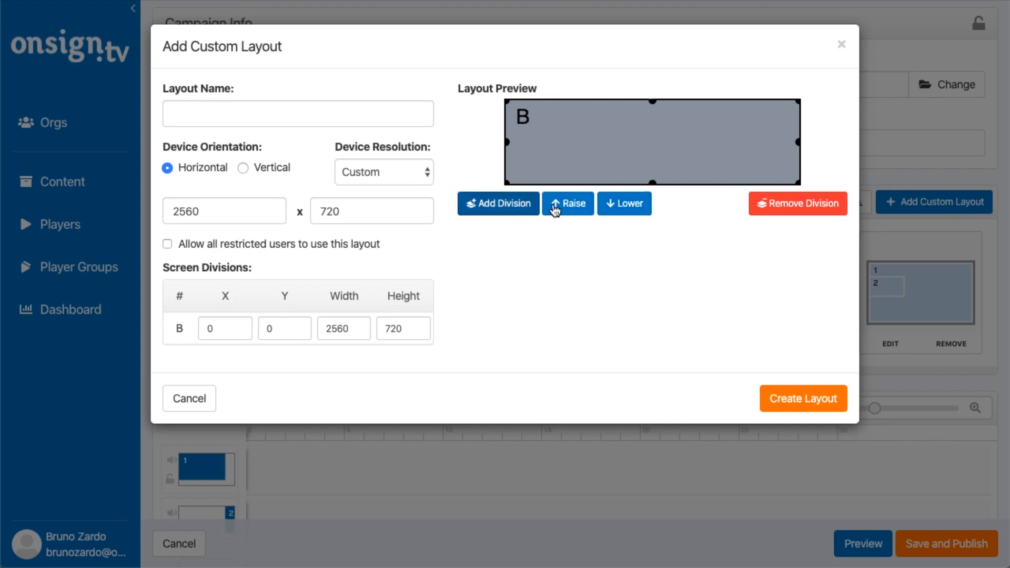
# Add divisions D and E side by side, each 1280 × 720.
pyautogui.click(498, 204)
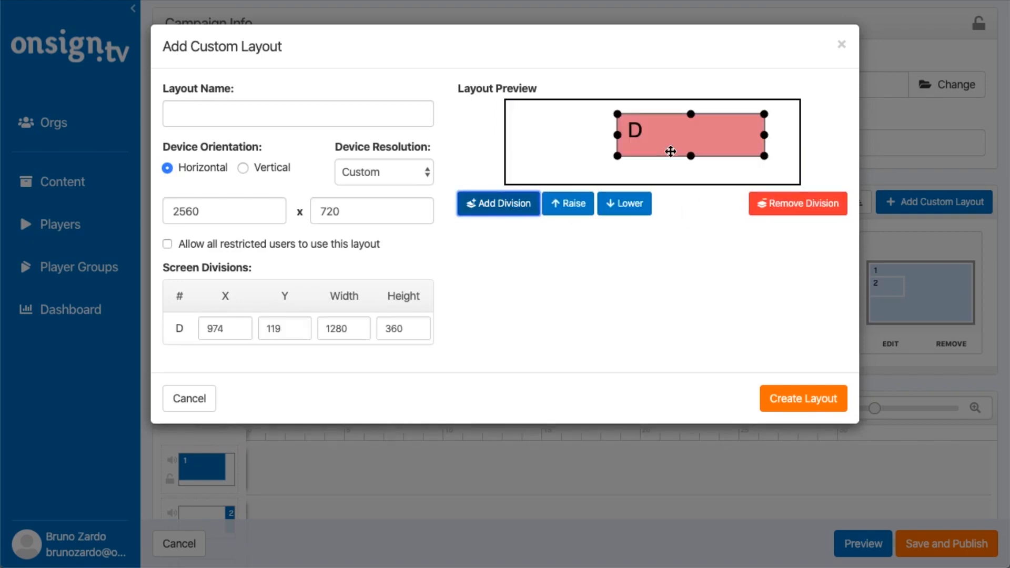
pyautogui.click(567, 204)
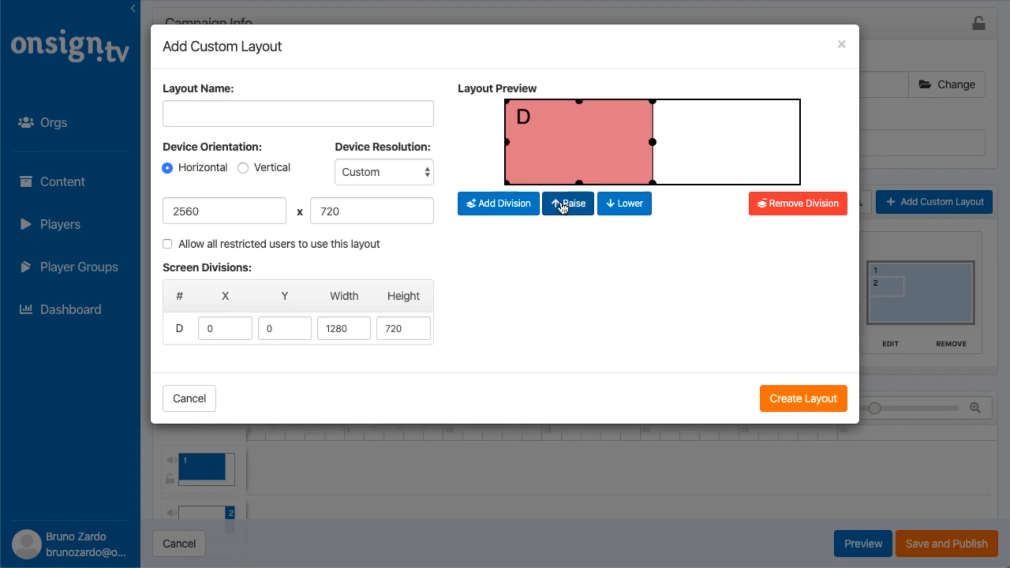
pyautogui.click(499, 204)
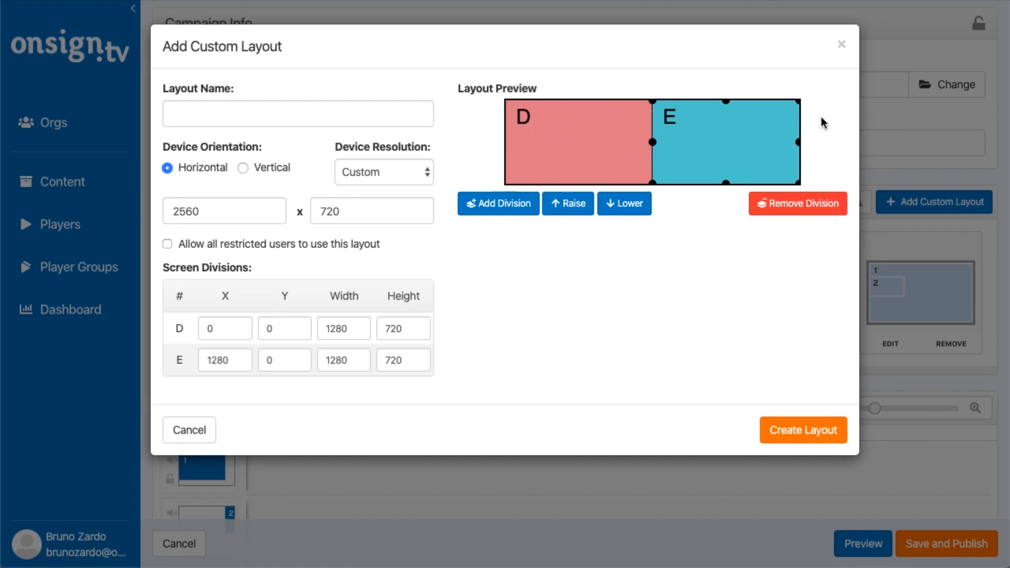
pyautogui.moveTo(785, 122)
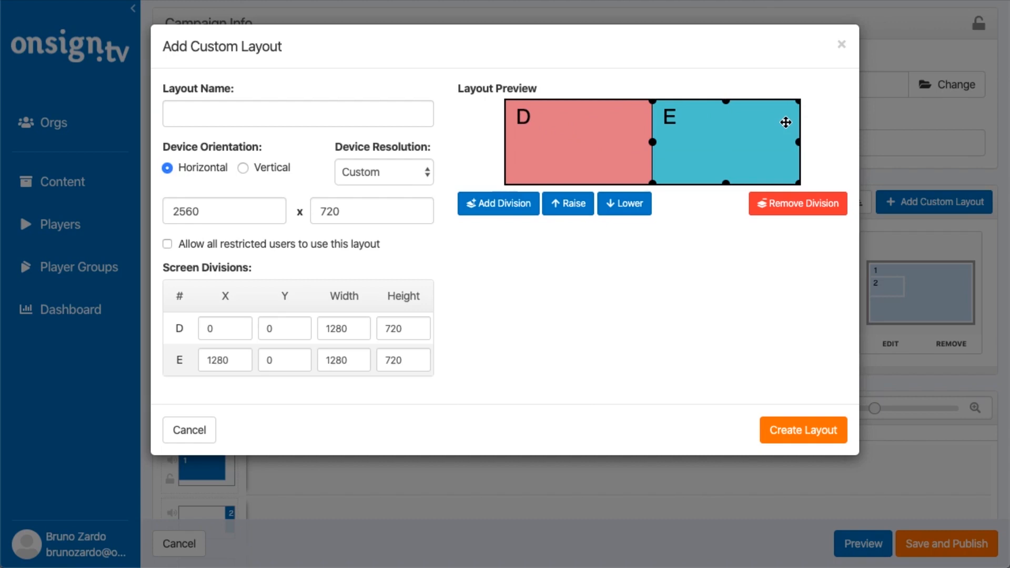
pyautogui.moveTo(802, 209)
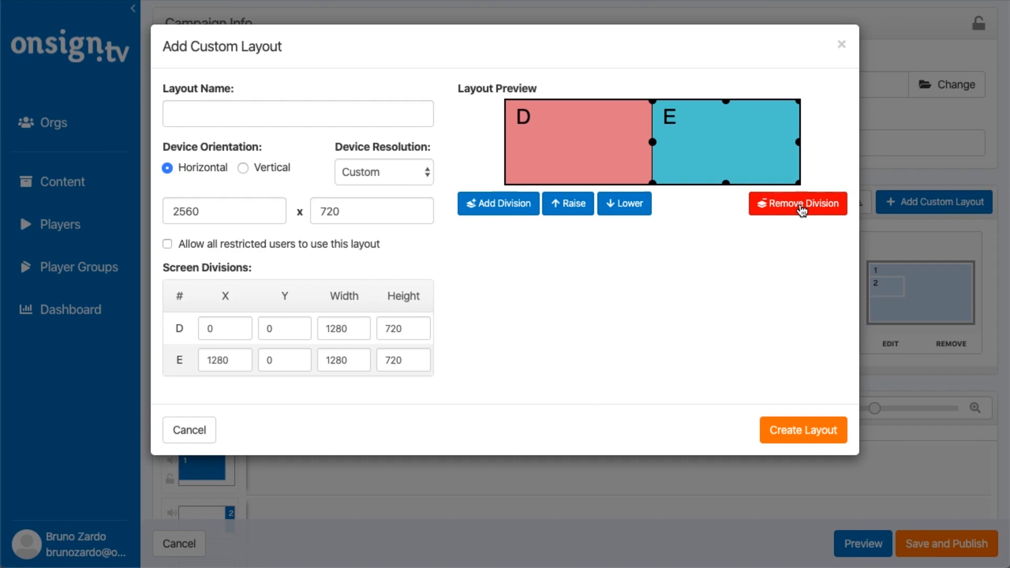
pyautogui.moveTo(772, 146)
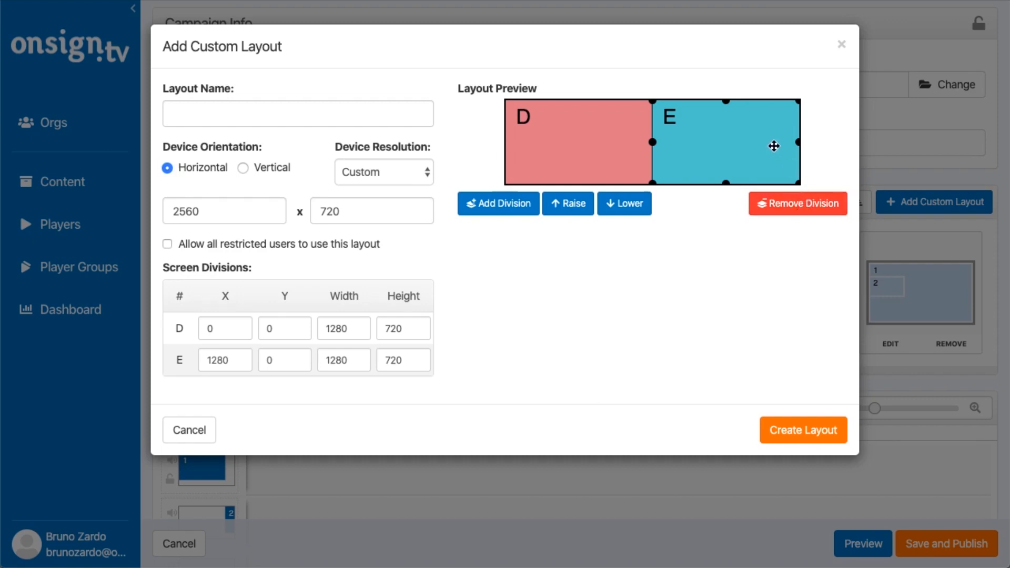
# Remove division E and stretch division D to the full 2560 width.
pyautogui.click(370, 211)
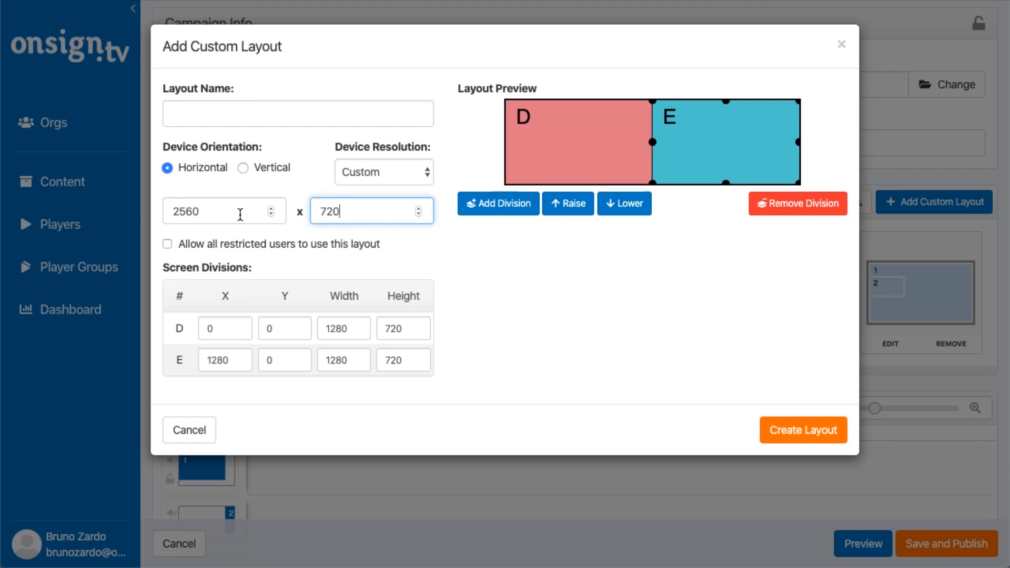
pyautogui.click(797, 203)
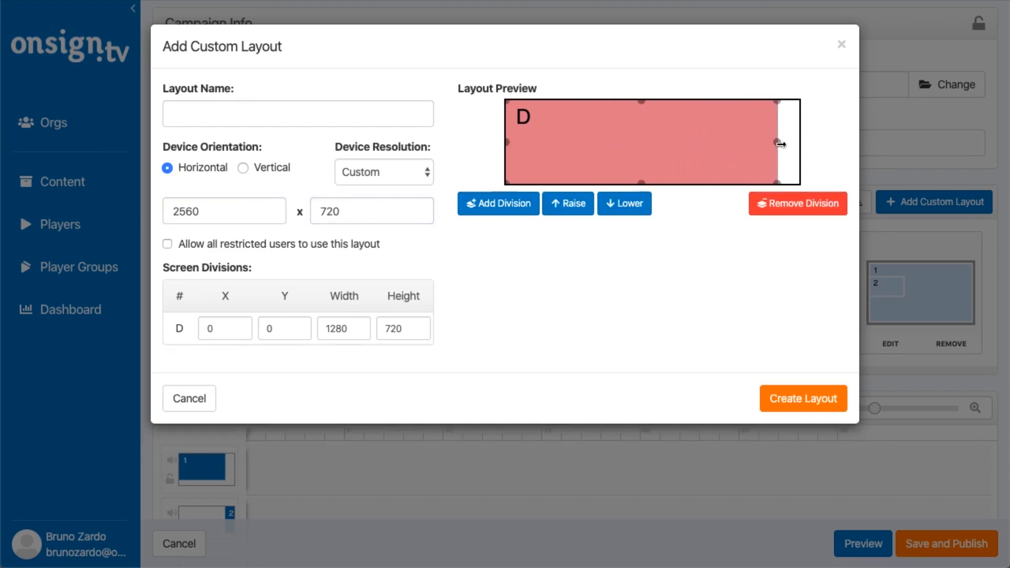
pyautogui.moveTo(780, 143); pyautogui.dragTo(801, 143)
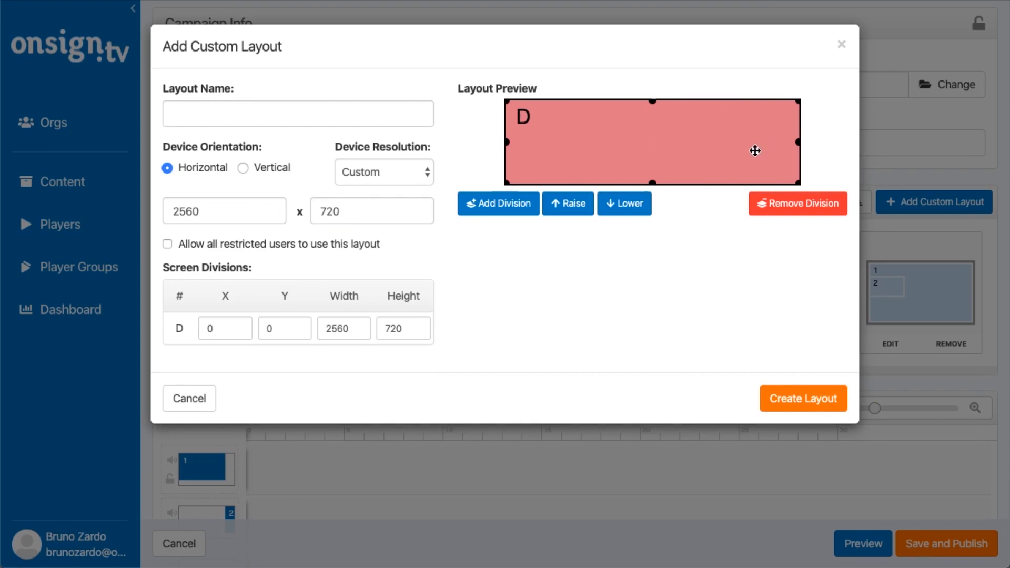
pyautogui.moveTo(258, 65)
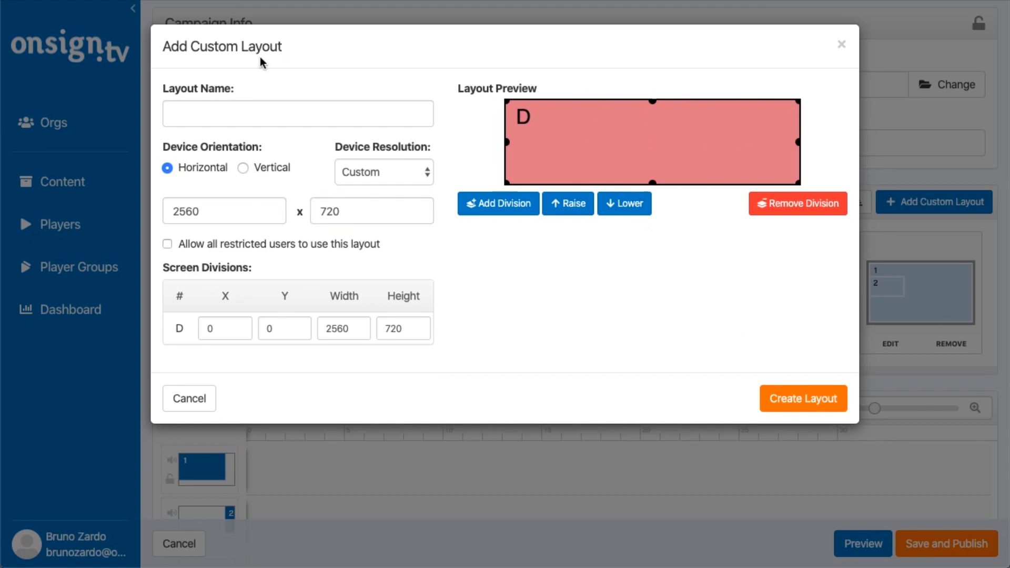
# Name the layout '1:2 video wall layout'.
pyautogui.click(298, 113)
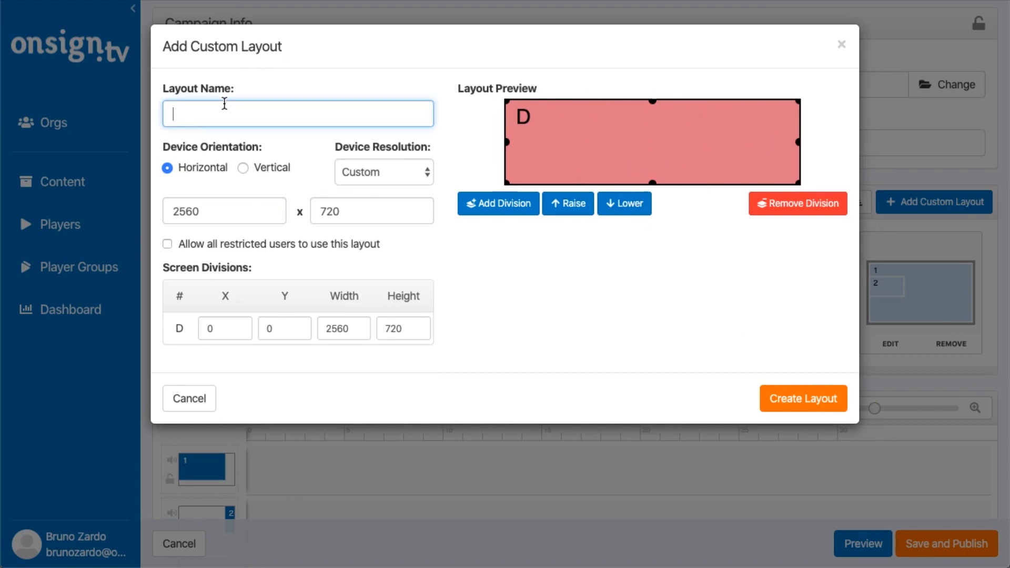
pyautogui.write('1c')
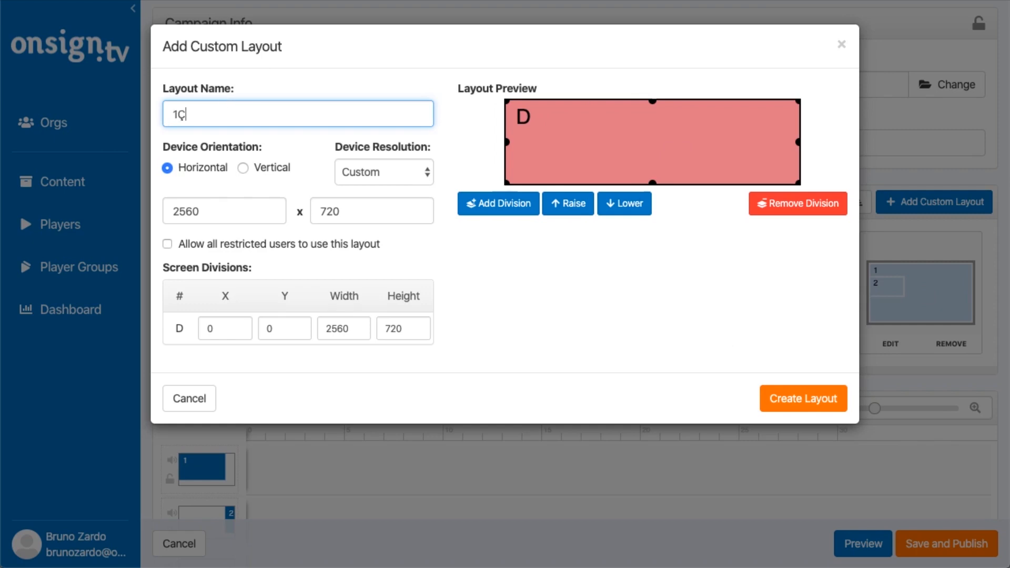
pyautogui.write(':2')
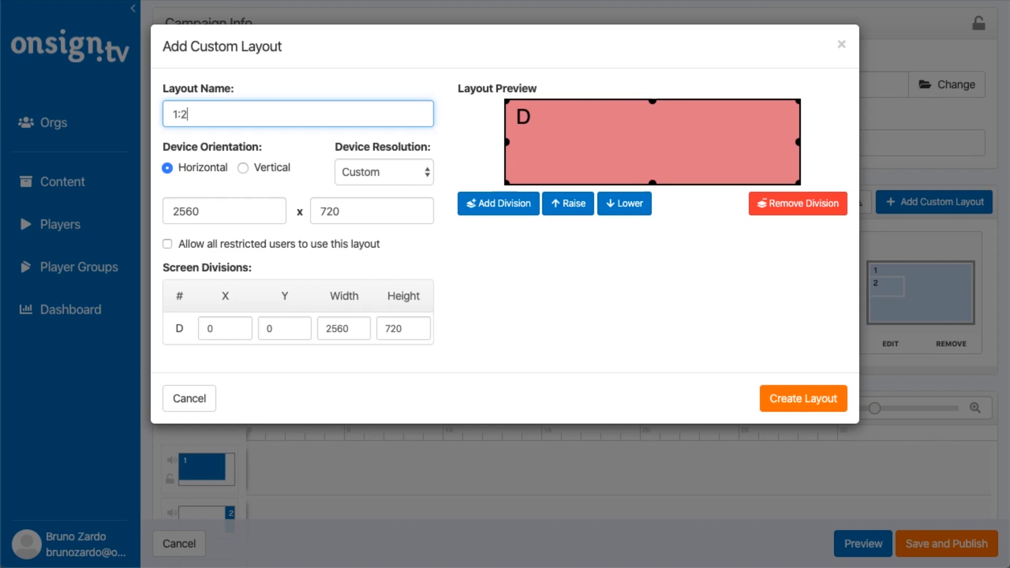
pyautogui.write('video wa')
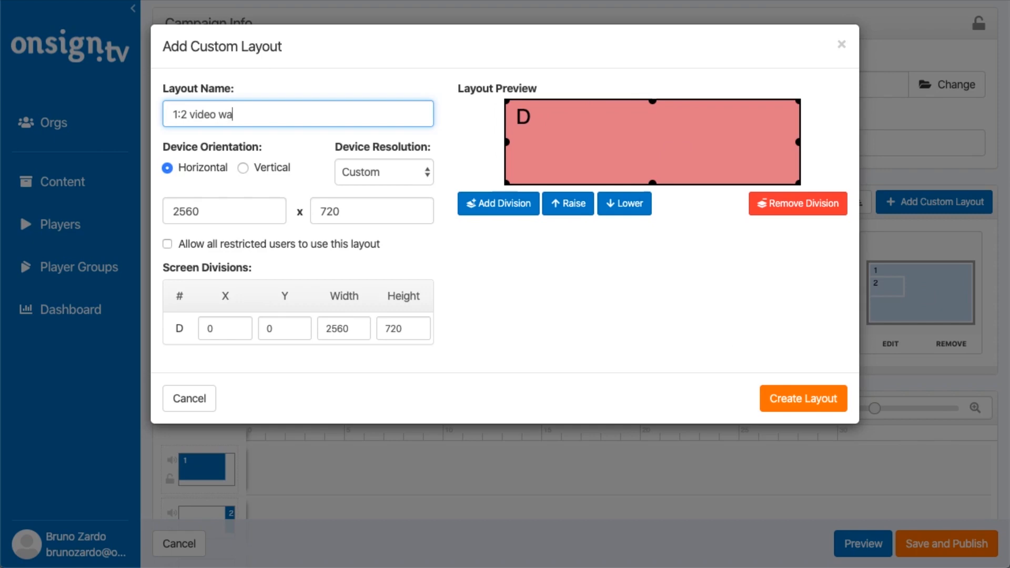
pyautogui.write('ll layout')
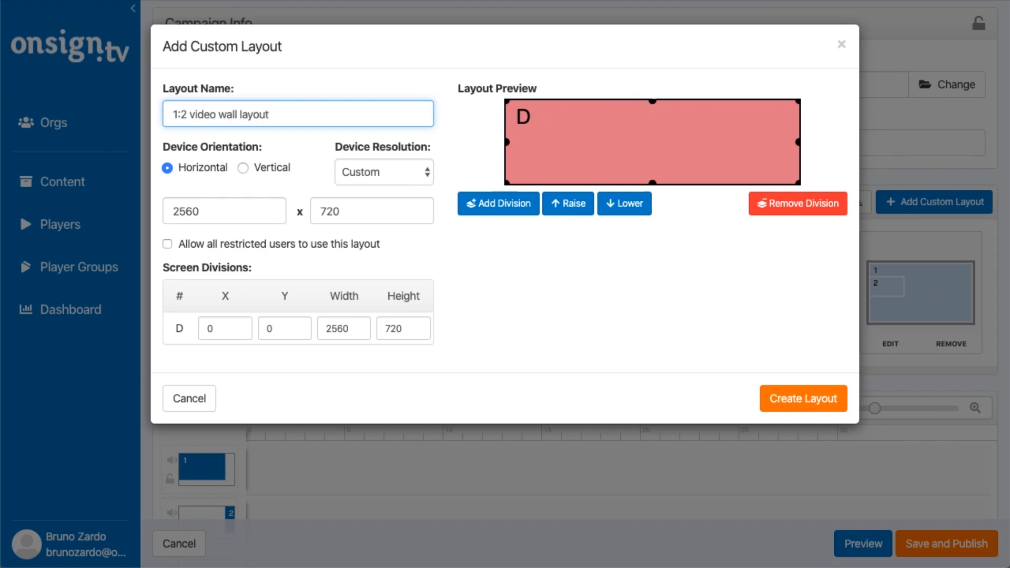
pyautogui.moveTo(812, 416)
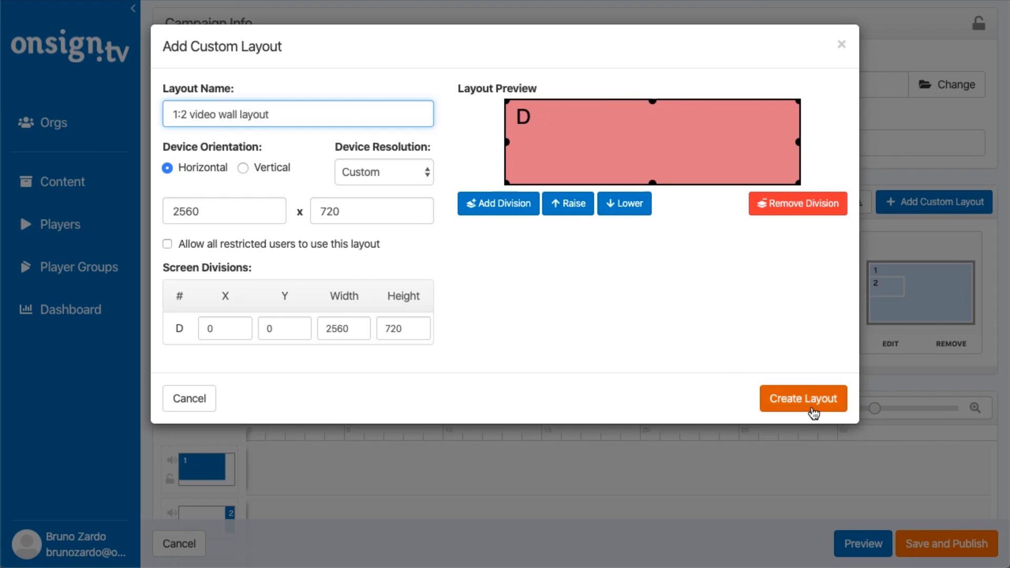
# Create the layout so it becomes the campaign's Screen Layout.
pyautogui.click(804, 397)
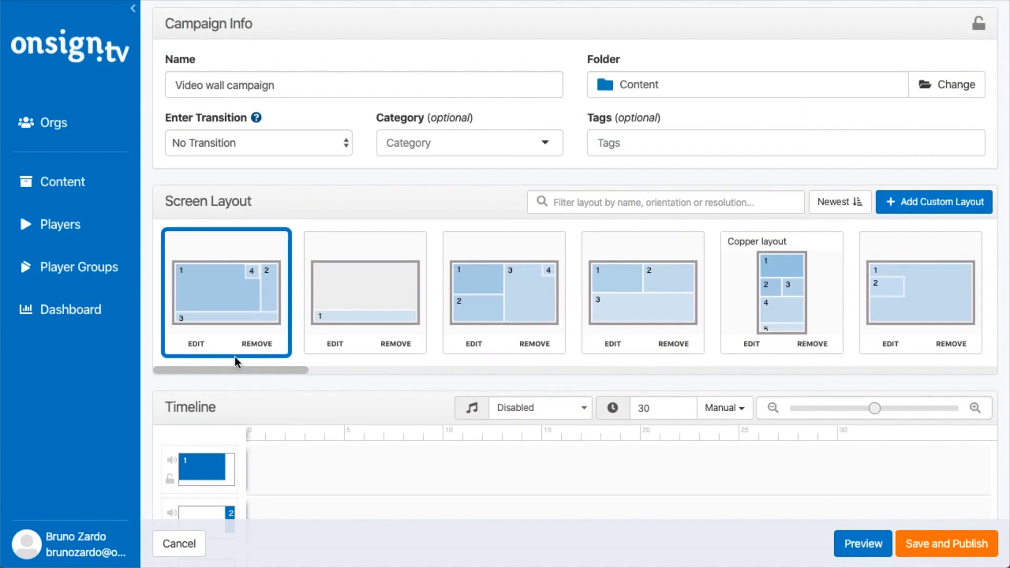
pyautogui.moveTo(234, 370); pyautogui.dragTo(454, 370)
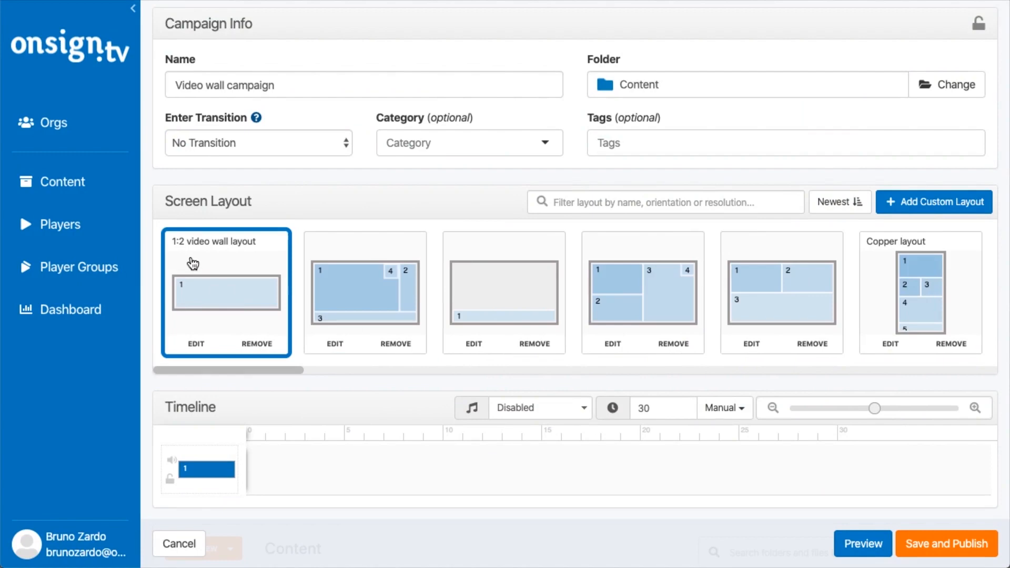
pyautogui.scroll(-3)
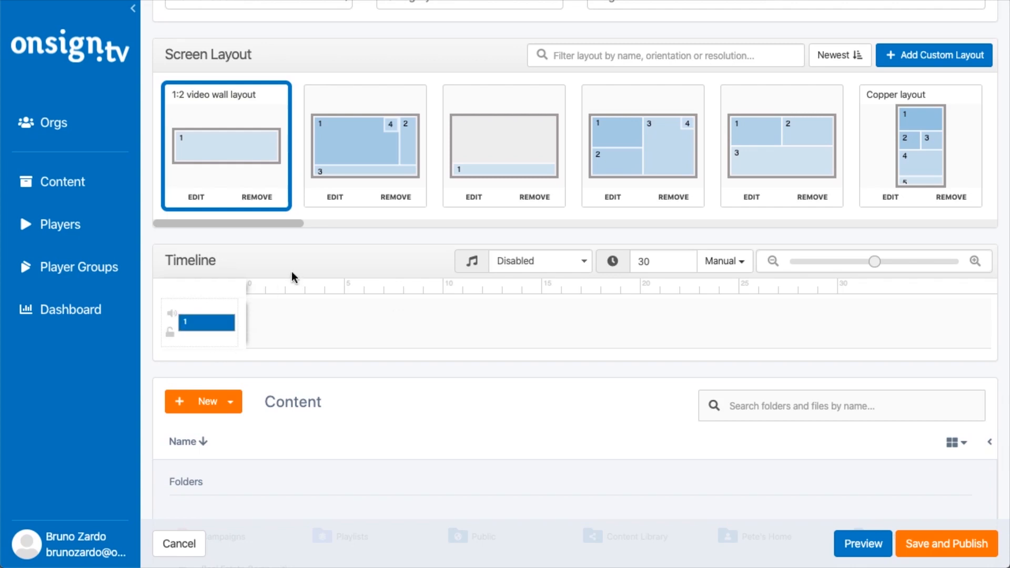
pyautogui.moveTo(298, 277)
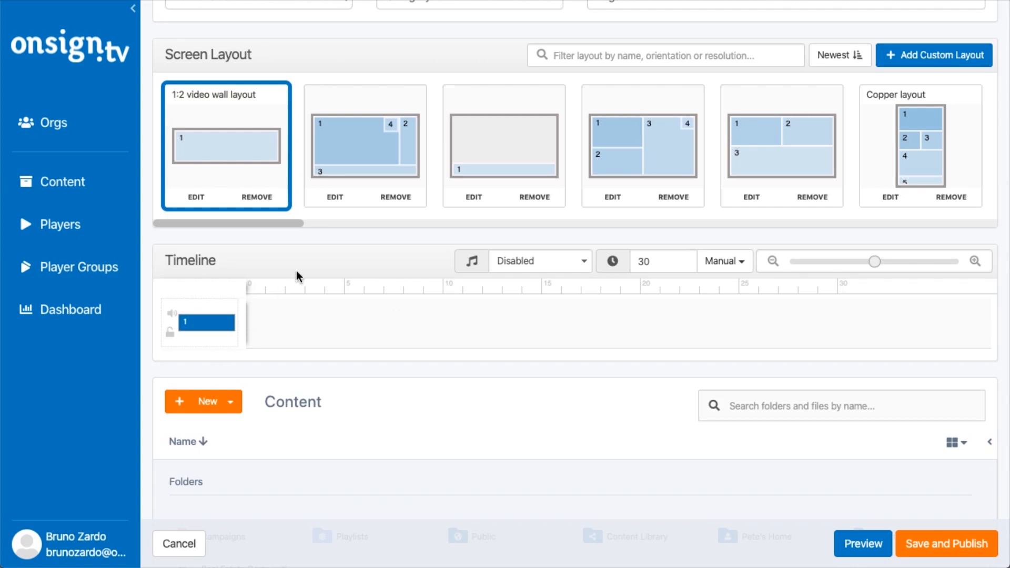
pyautogui.scroll(-3)
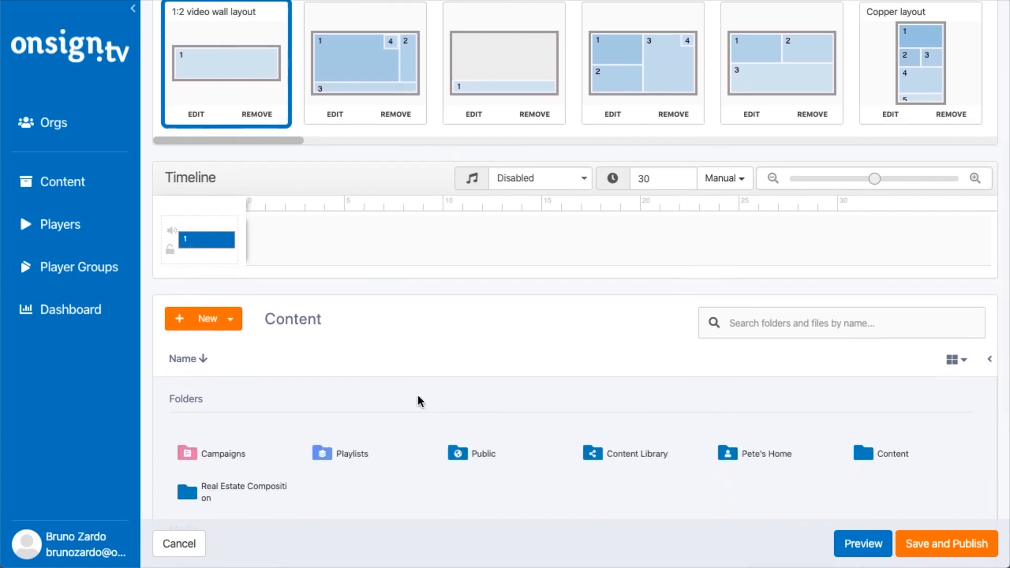
pyautogui.scroll(-3)
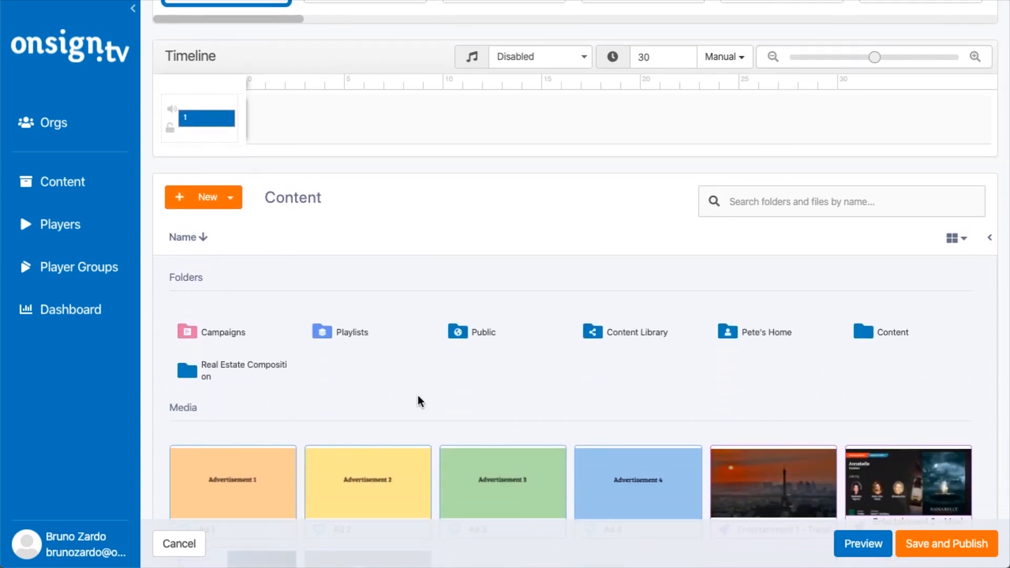
pyautogui.scroll(-3)
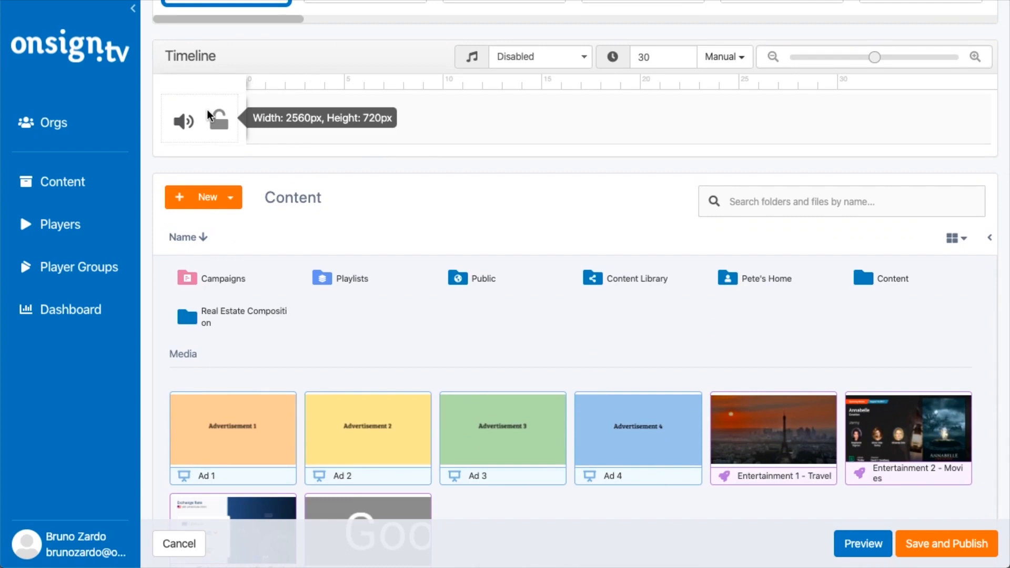
pyautogui.moveTo(209, 120)
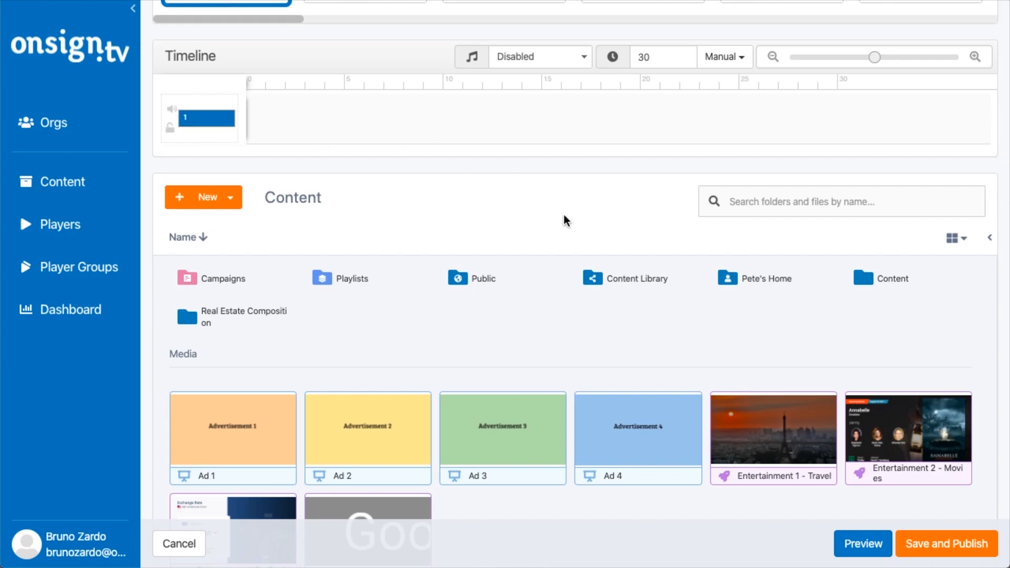
pyautogui.scroll(3)
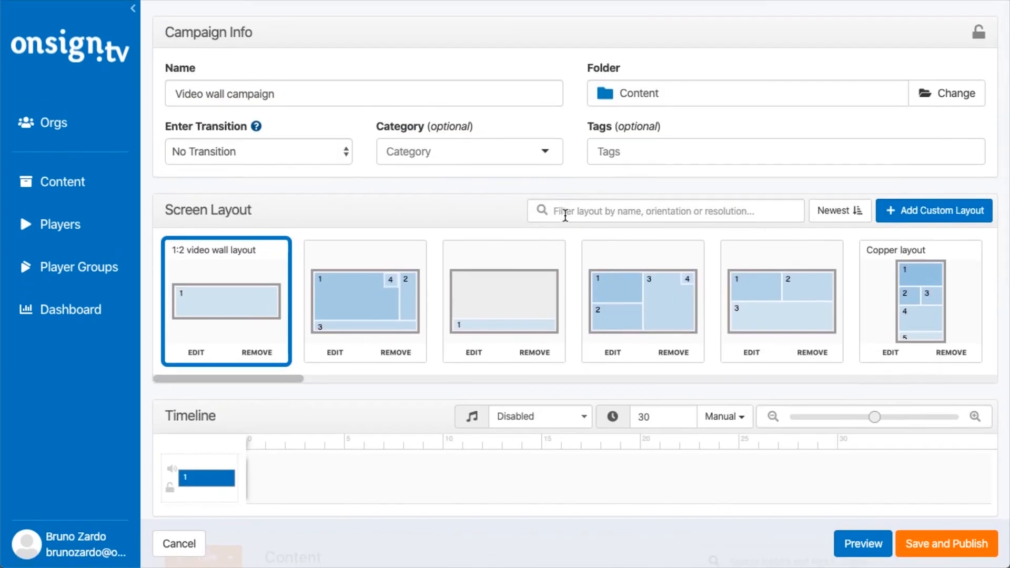